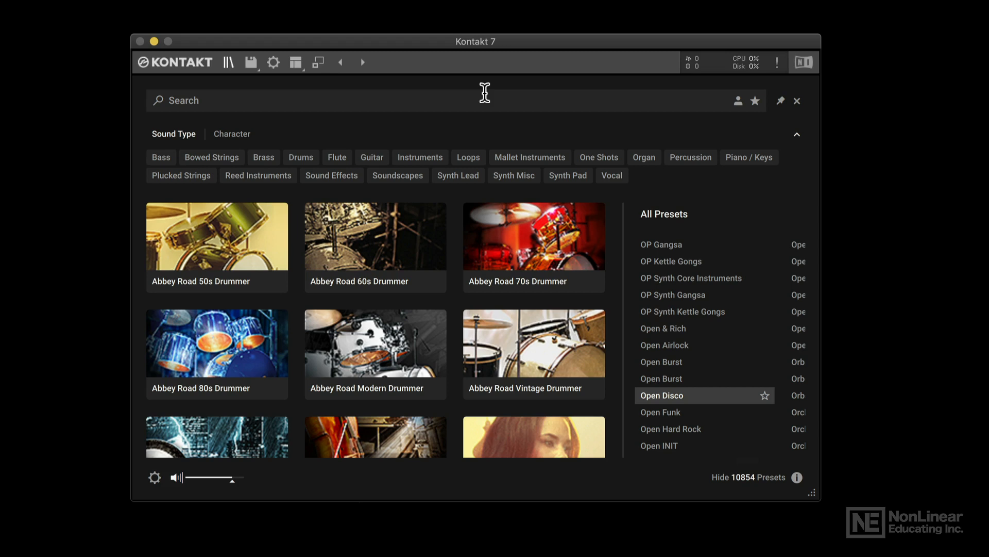
mouse_move(476, 97)
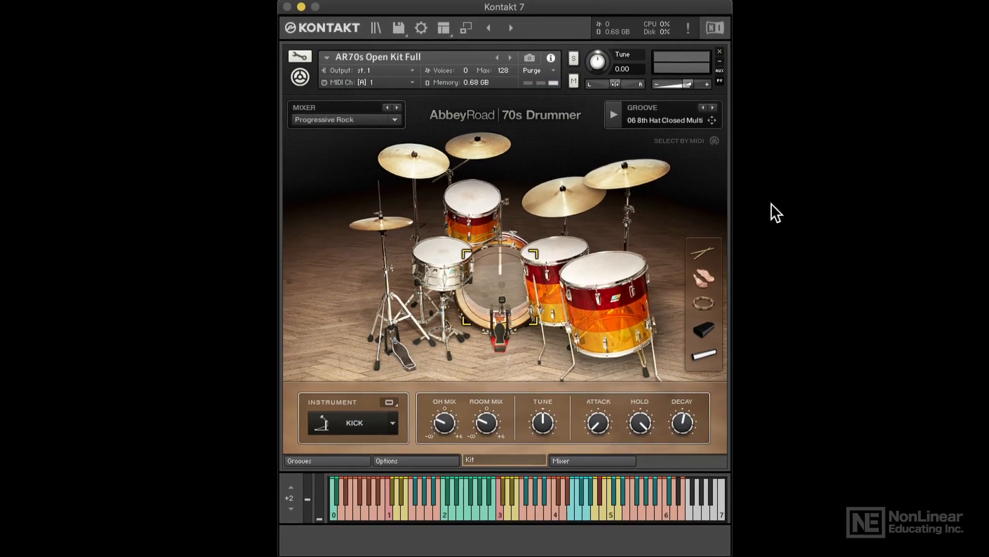
mouse_move(725, 211)
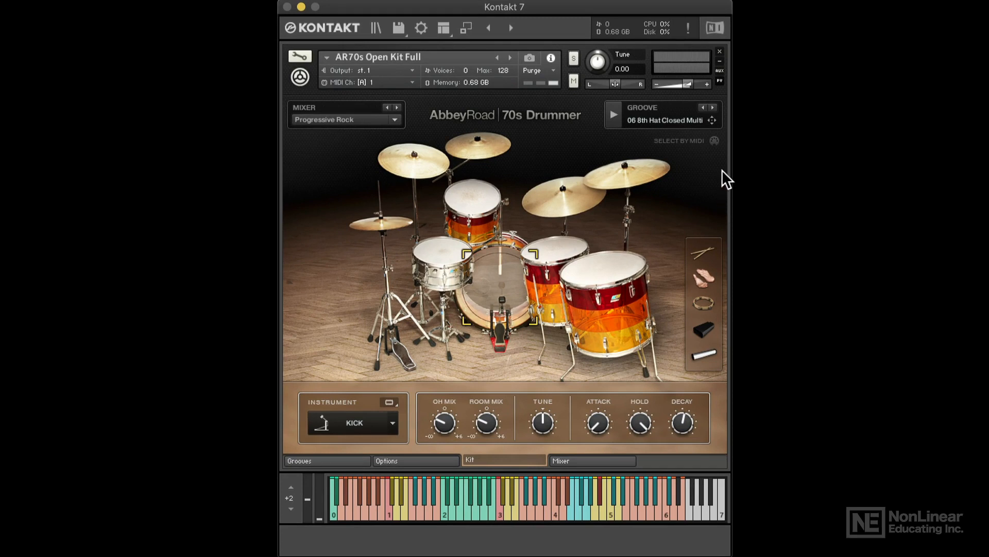
mouse_move(618, 393)
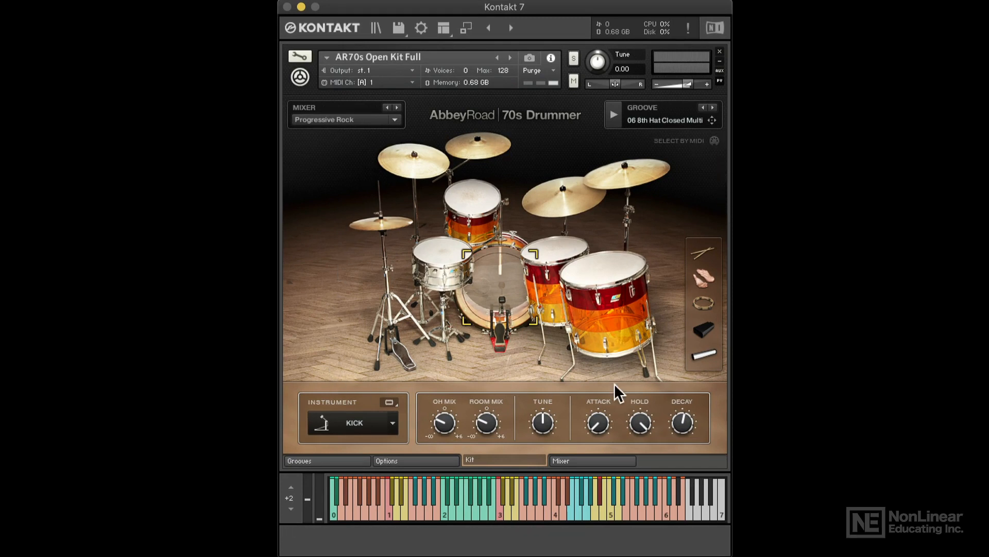
mouse_move(726, 391)
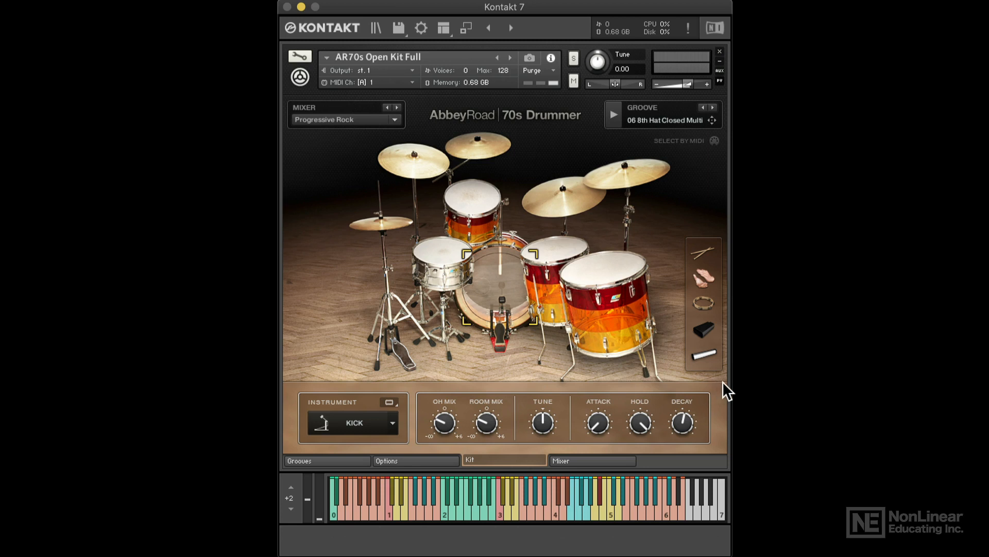
mouse_move(531, 201)
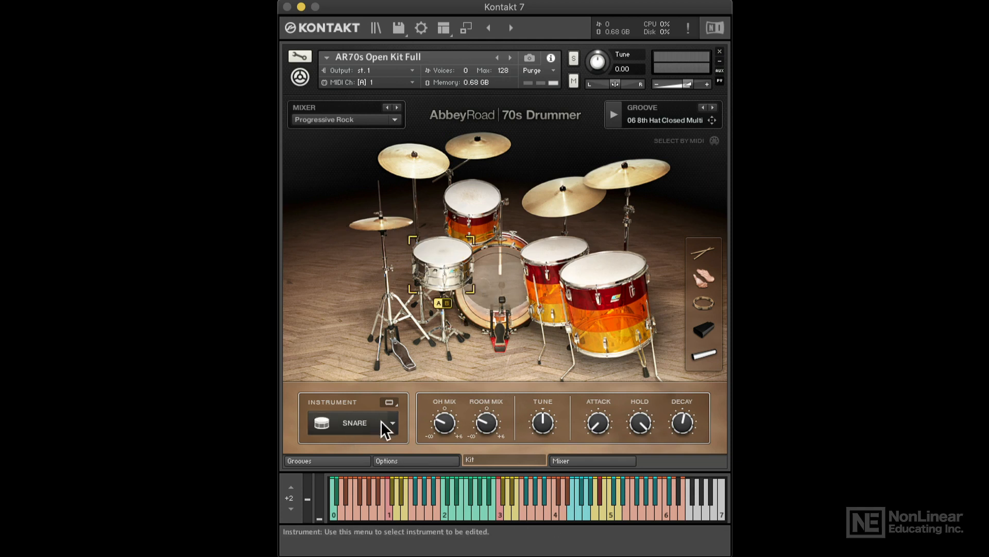
mouse_move(413, 430)
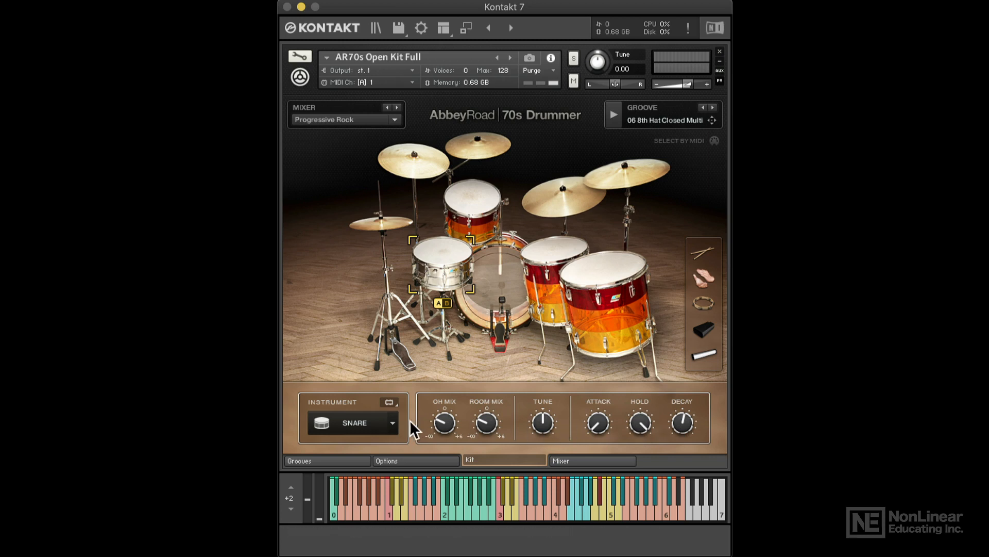
mouse_move(725, 60)
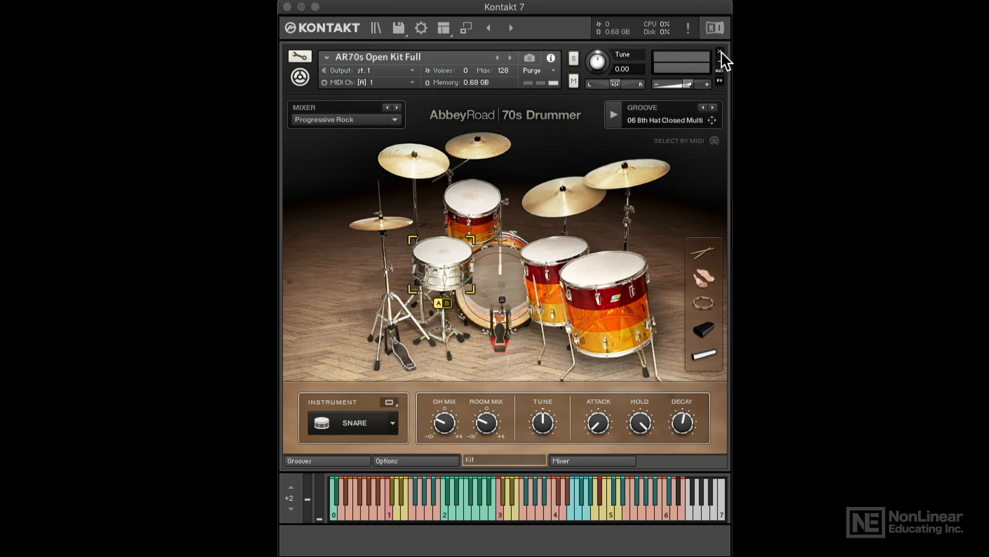
Close the 70s Drummer instrument, bringing up the save-changes prompt.
click(718, 51)
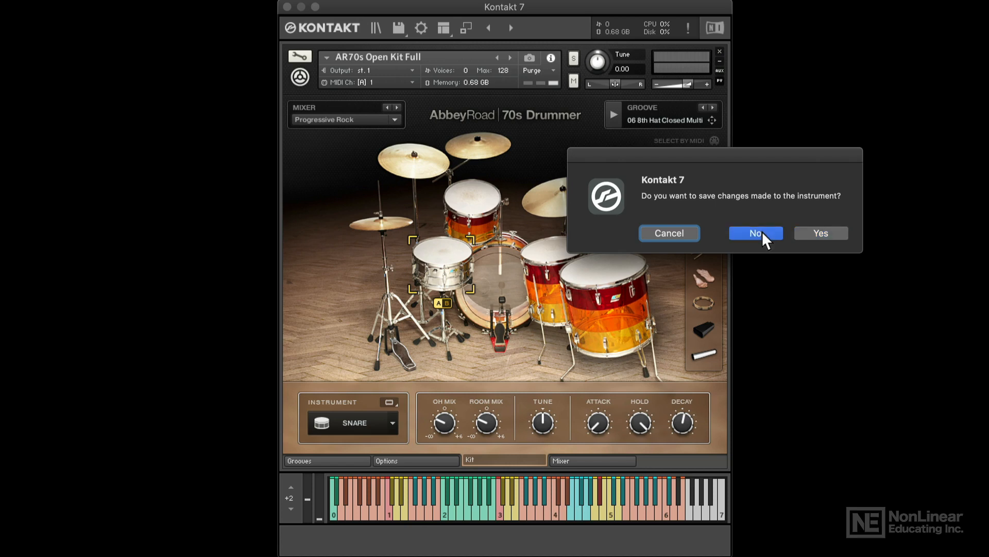
Discard the drummer unsaved, filter presets to Bowed Strings and show Ethereal Earth presets.
click(756, 233)
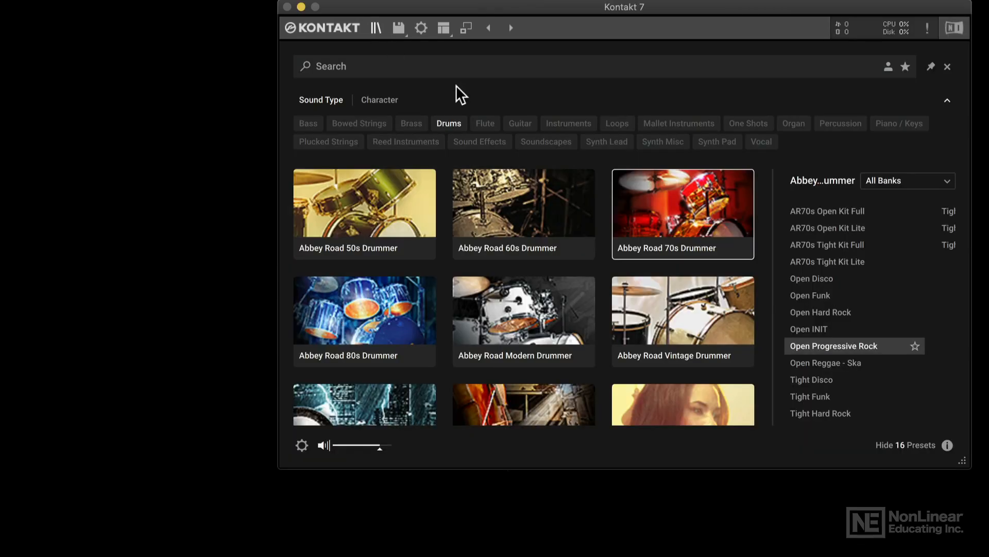
mouse_move(429, 122)
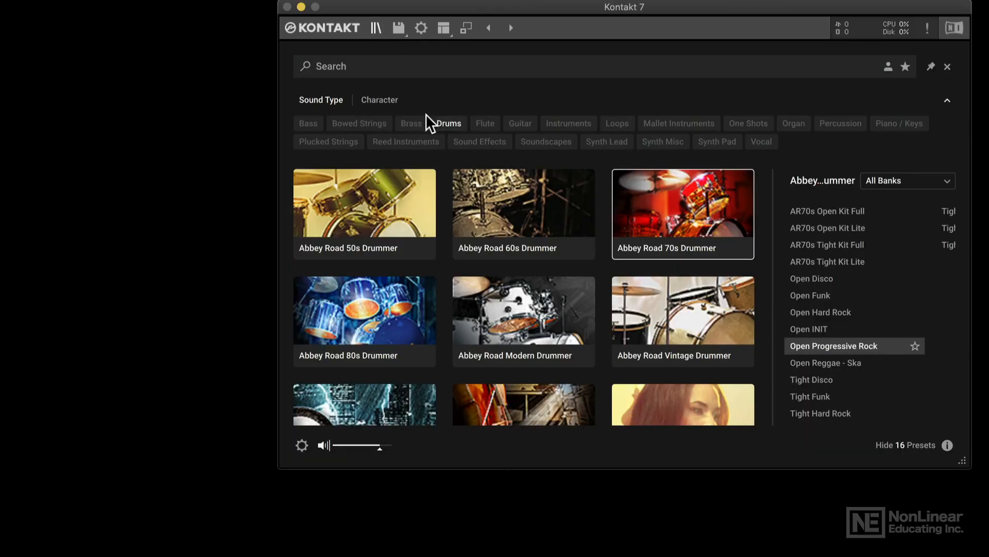
click(448, 123)
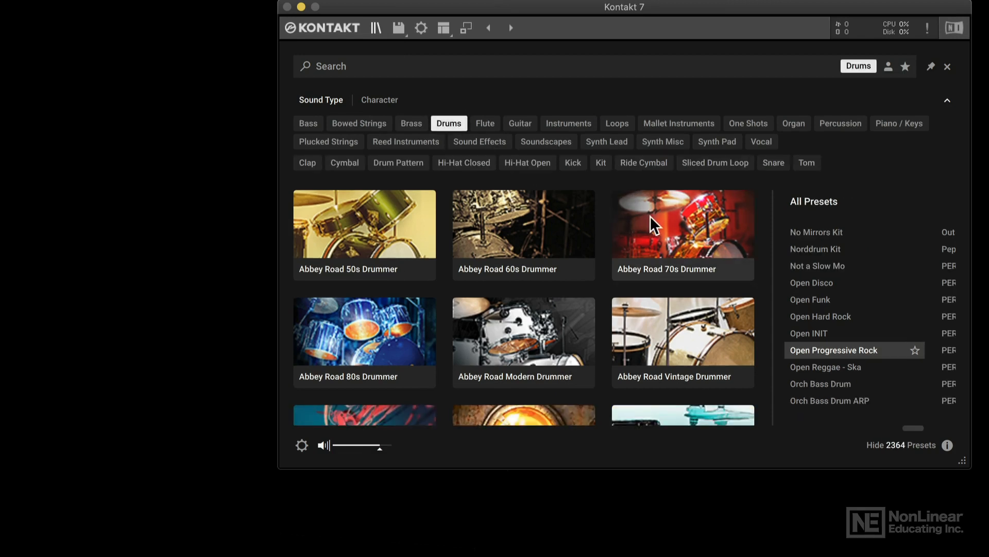
mouse_move(377, 145)
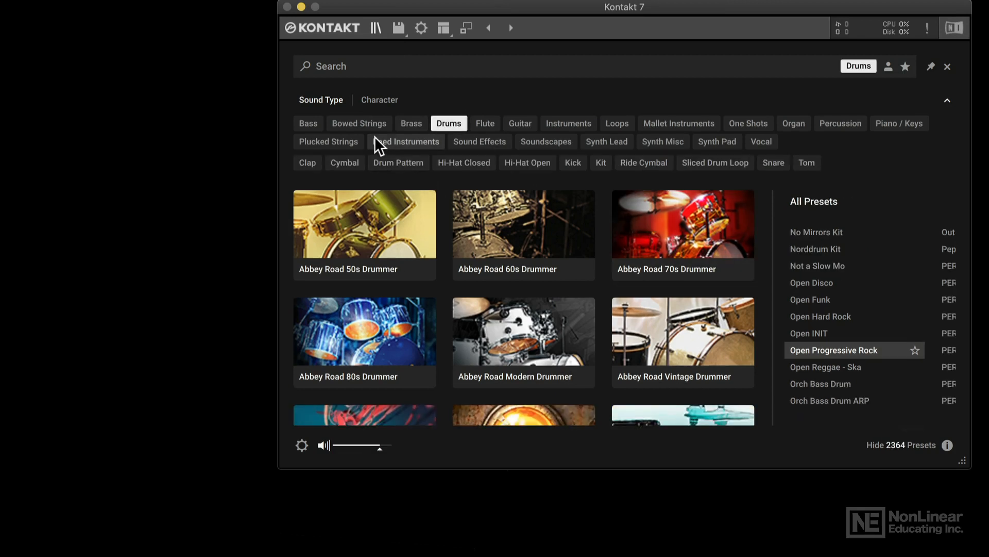
click(359, 123)
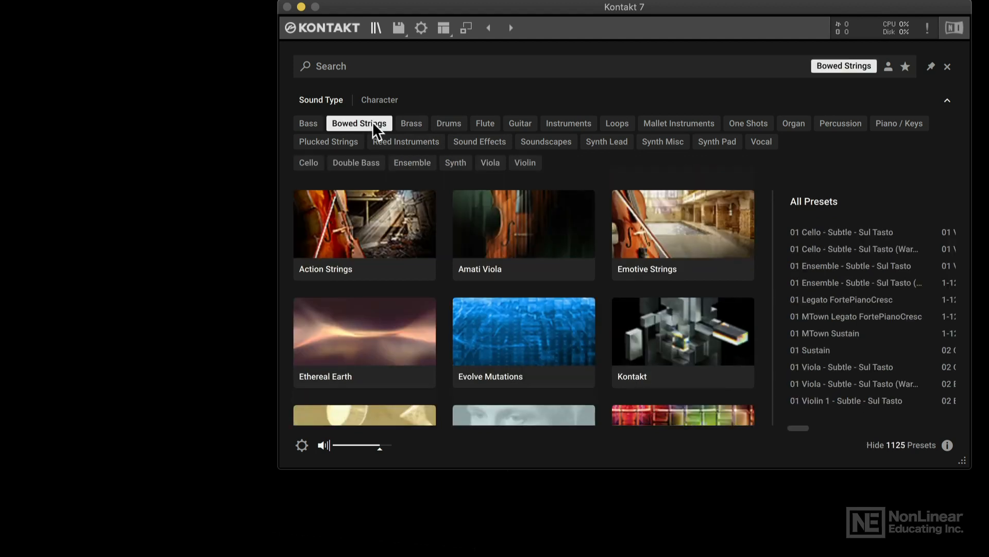
mouse_move(639, 307)
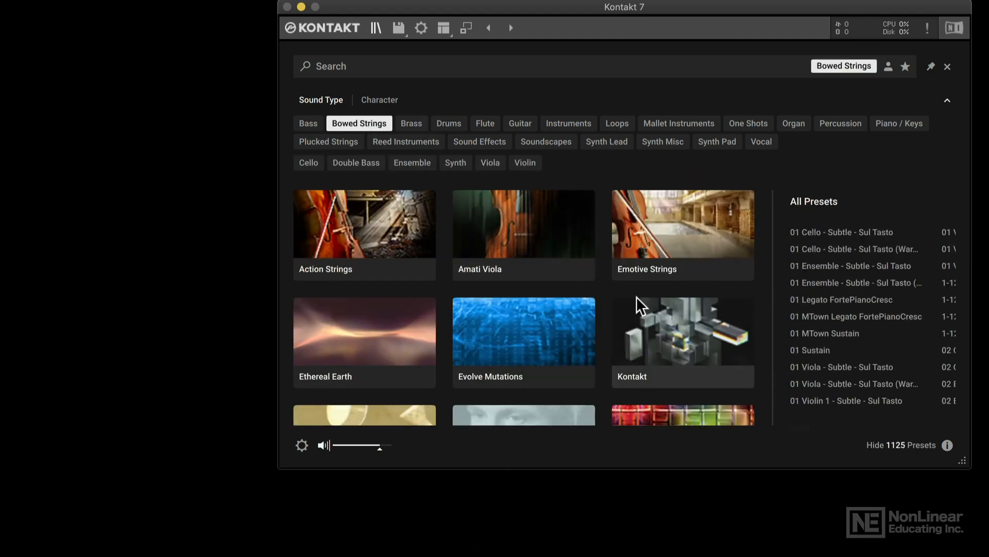
click(364, 342)
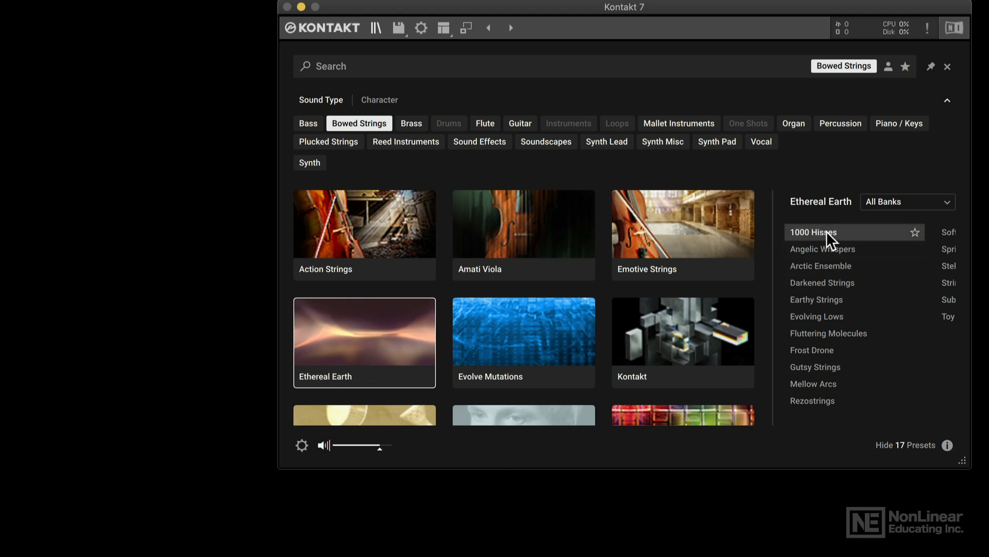
Load Ethereal Earth with the 1000 Hisses preset.
double_click(813, 231)
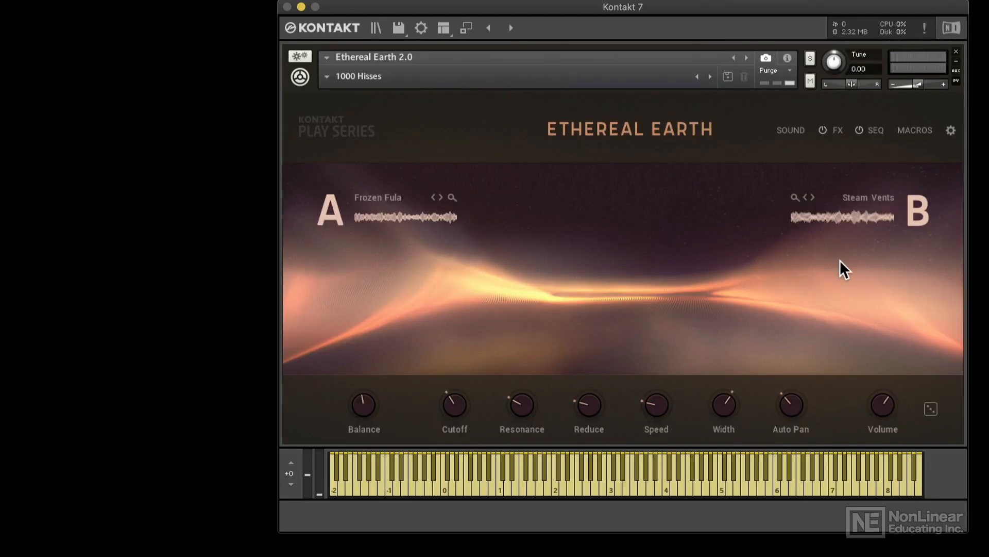
mouse_move(711, 259)
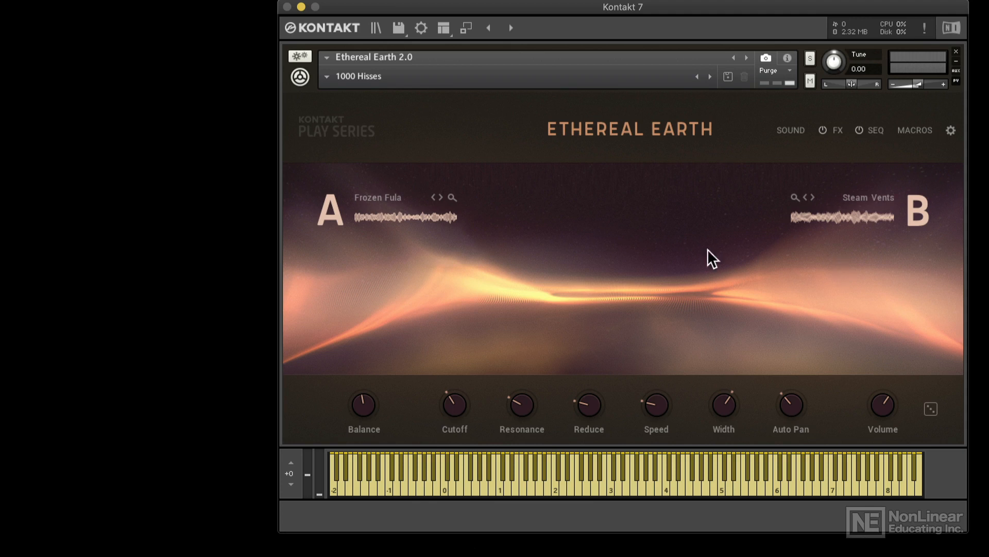
mouse_move(966, 363)
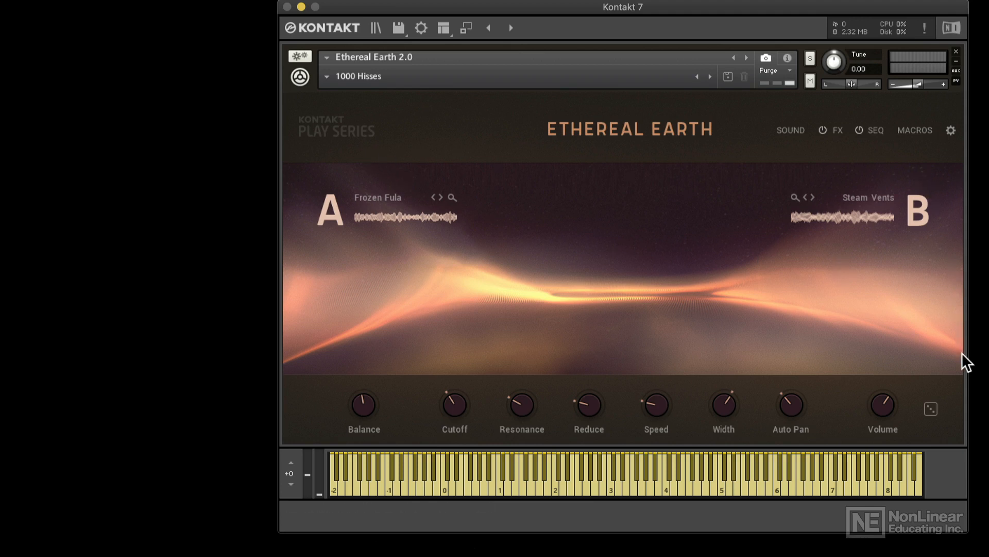
mouse_move(624, 444)
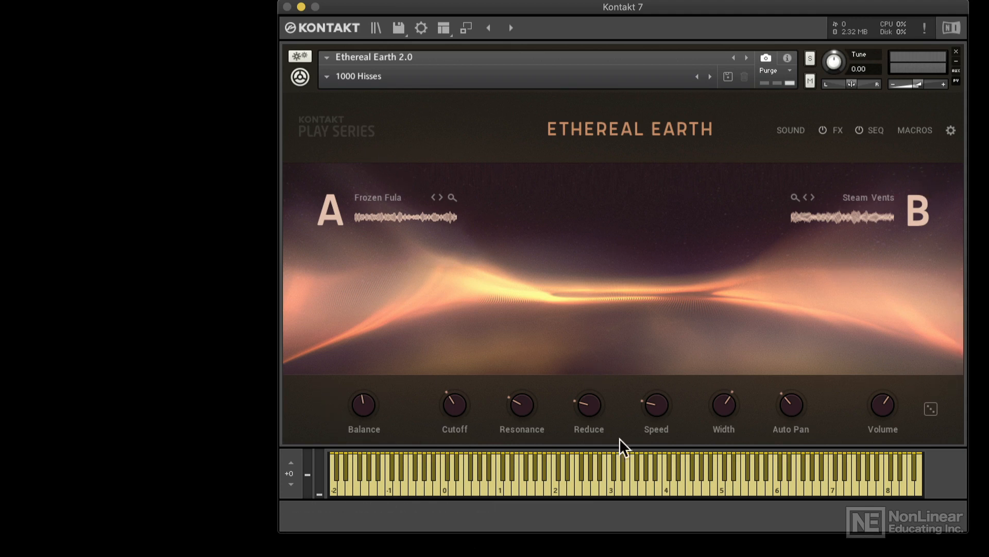
mouse_move(932, 397)
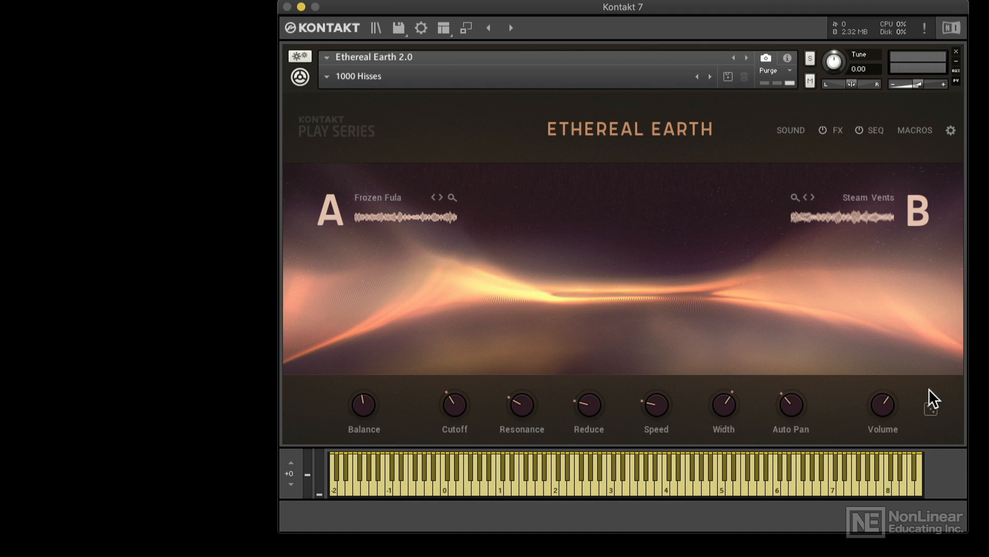
mouse_move(657, 164)
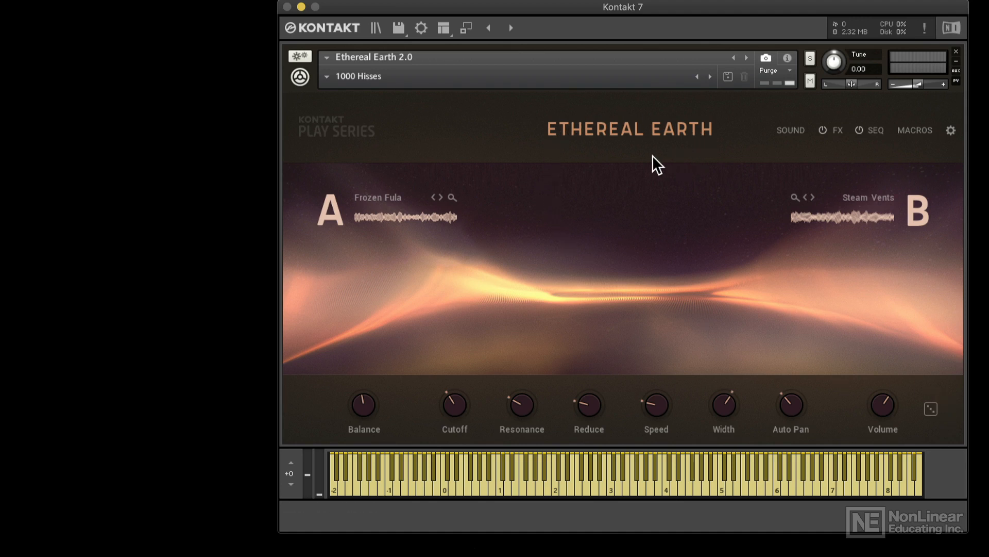
mouse_move(978, 409)
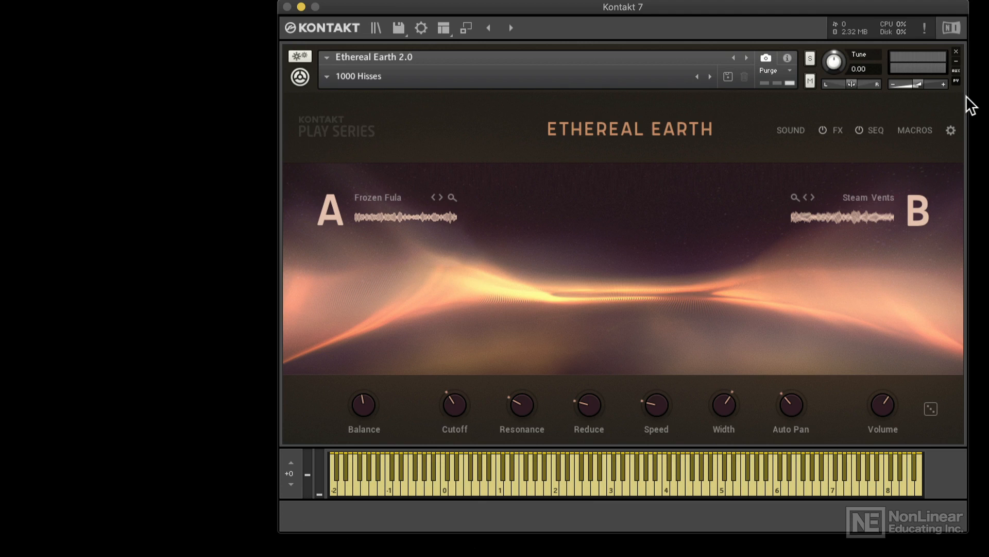
Minimize Ethereal Earth 2.0 to its header and keyboard.
click(956, 82)
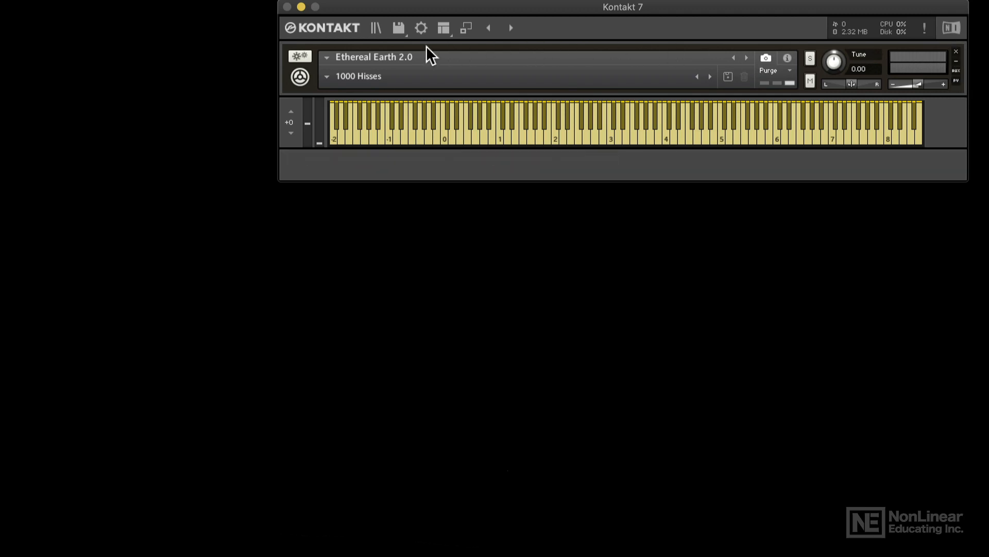
mouse_move(985, 93)
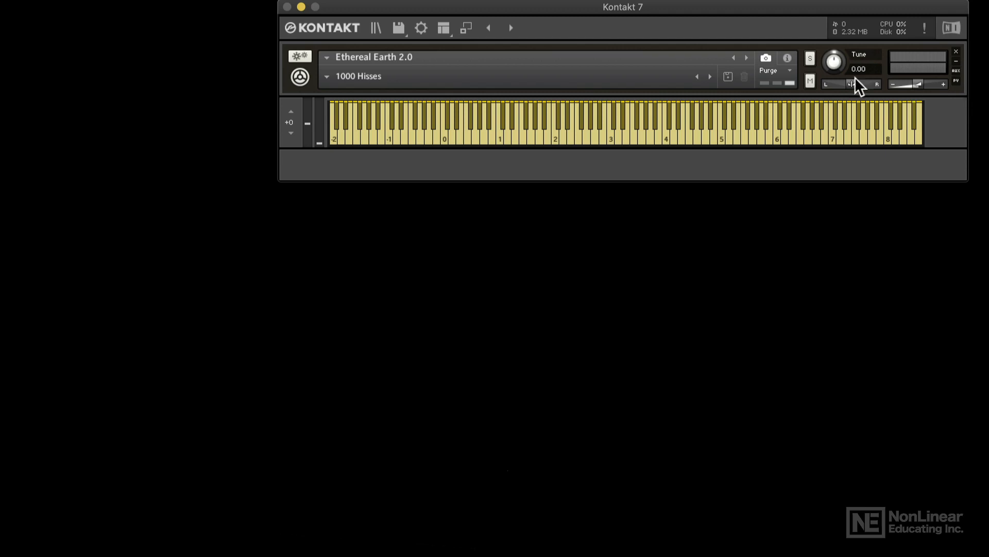
Restore the full rack view with the library browser beside Ethereal Earth.
click(466, 27)
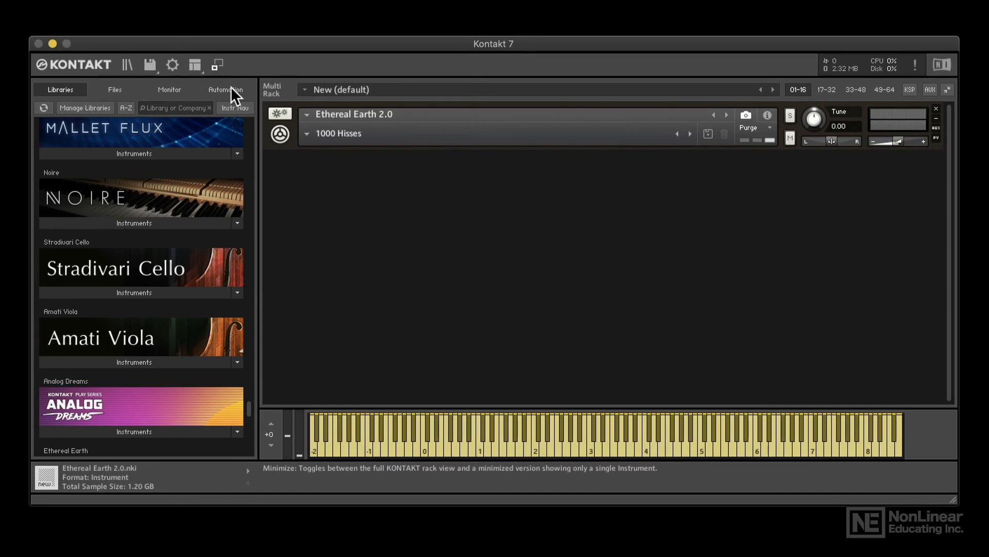
mouse_move(183, 355)
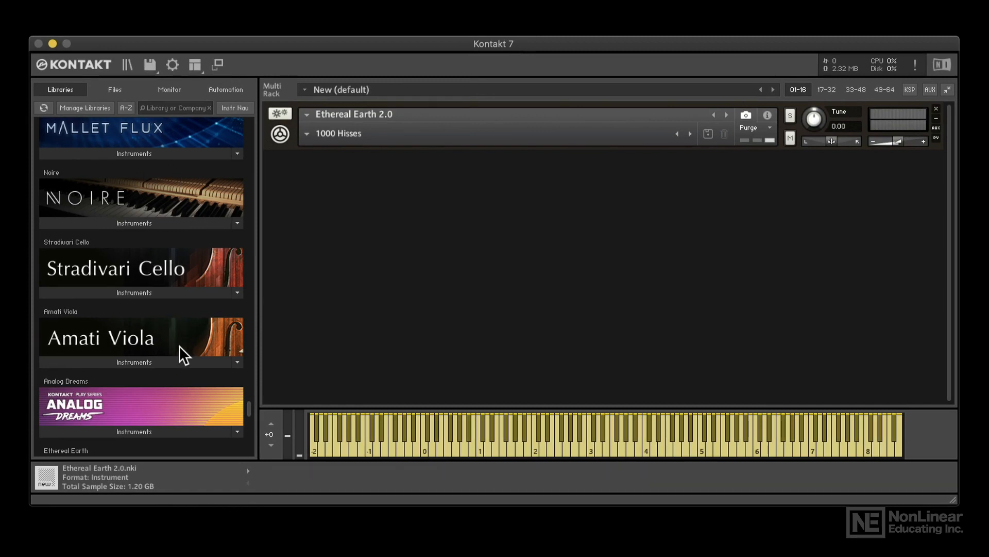
mouse_move(724, 131)
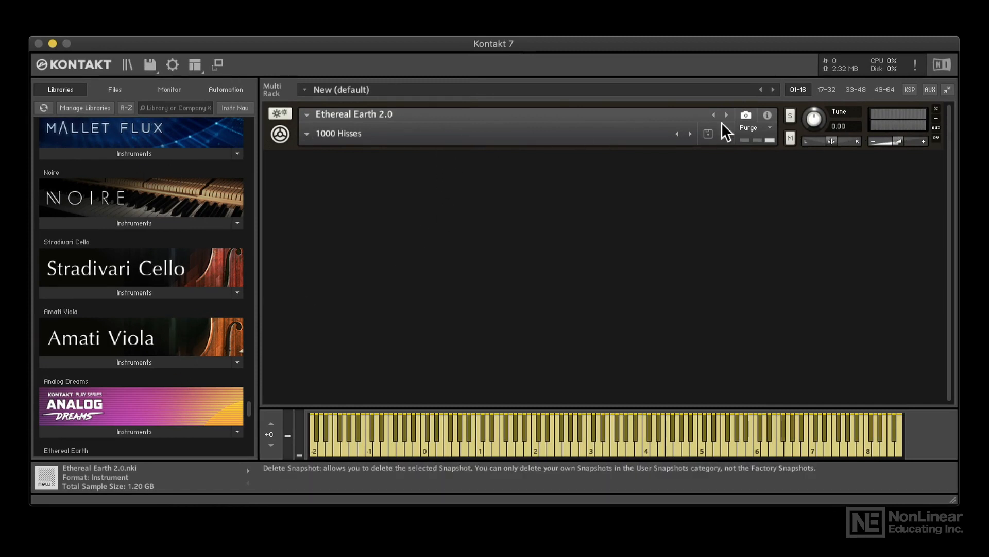
click(937, 133)
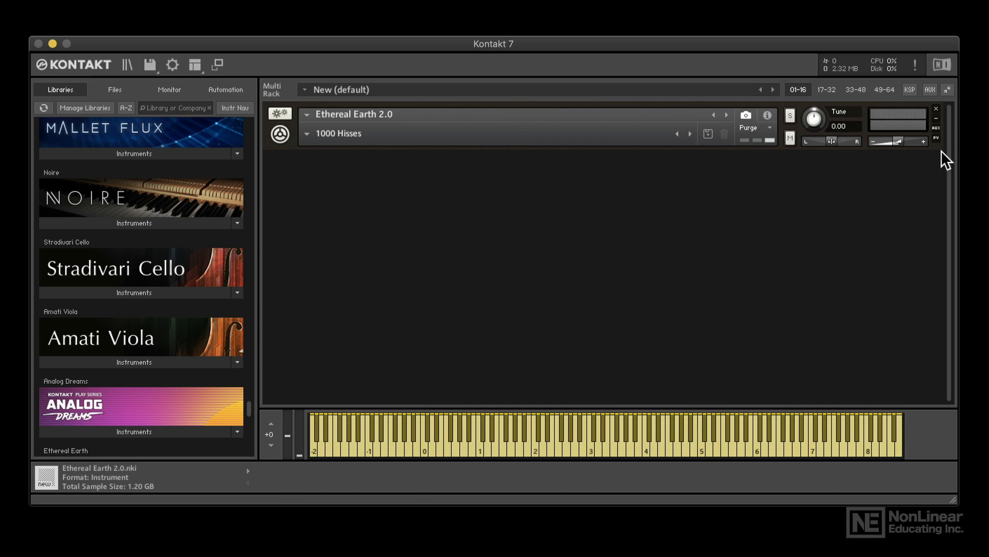
mouse_move(382, 228)
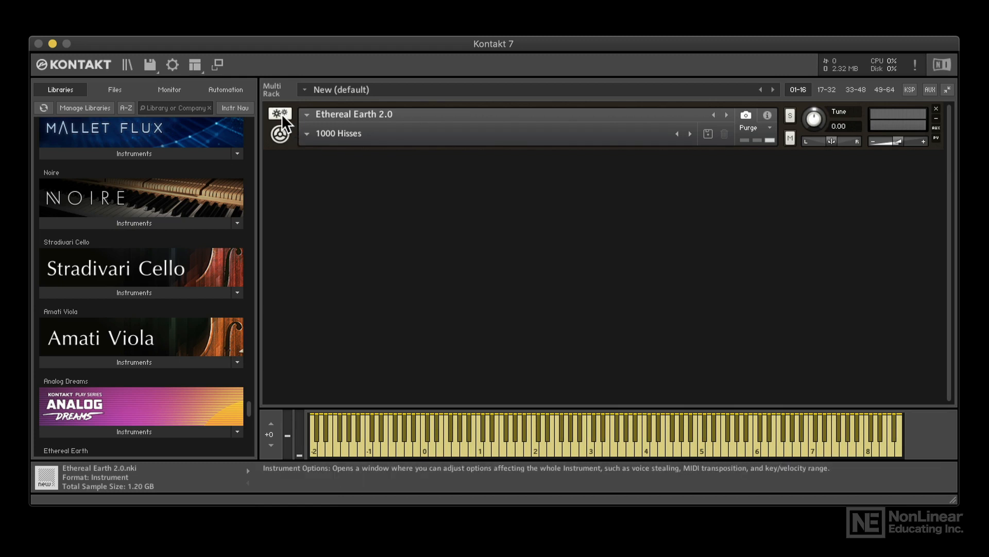
Browse Voice Handling, DFD and Controller in Instrument Options, then close it.
click(278, 114)
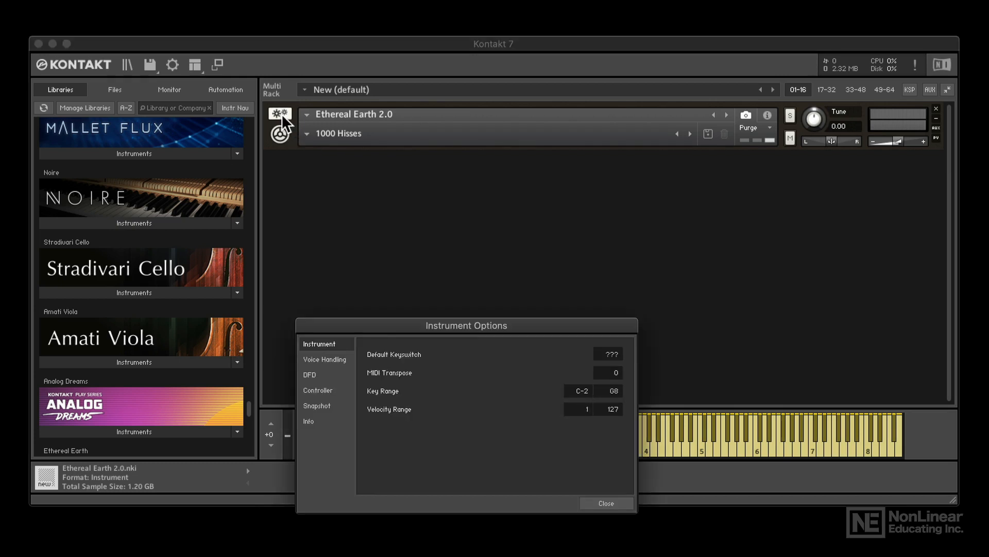
click(324, 359)
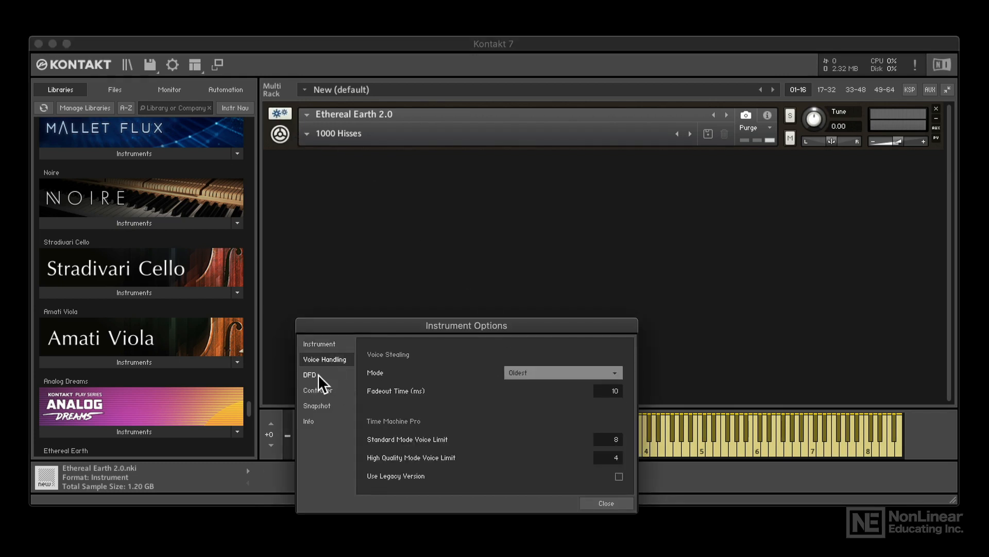
click(310, 375)
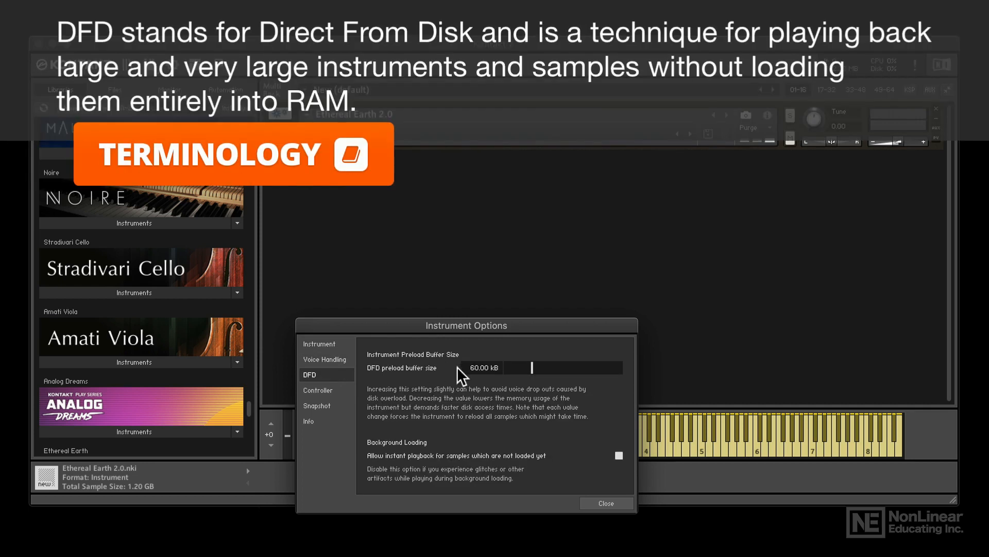
click(317, 389)
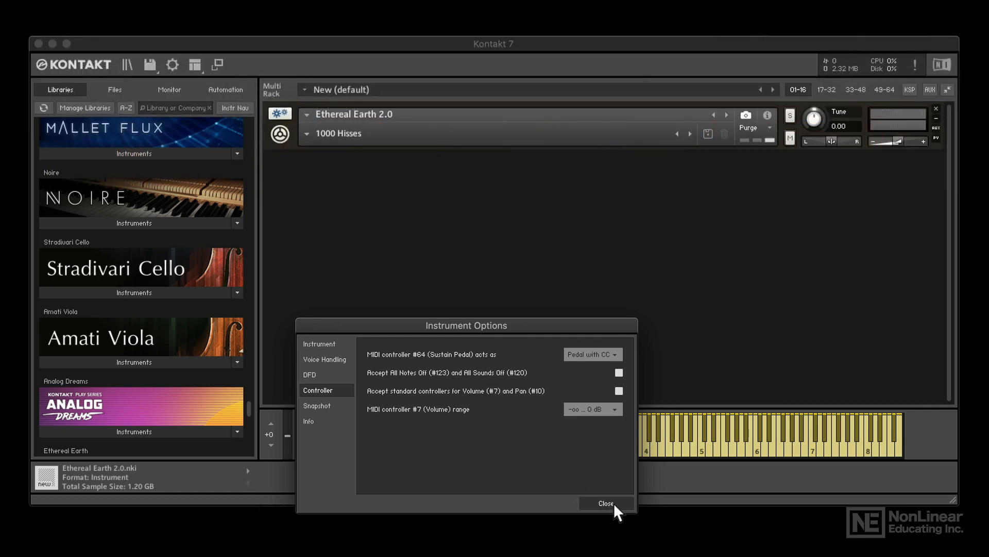
click(604, 502)
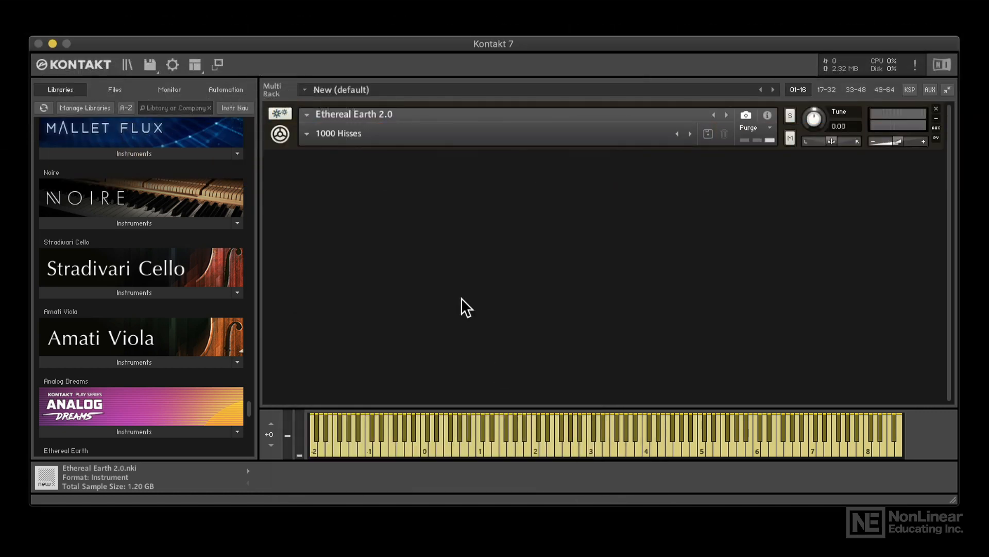
mouse_move(936, 117)
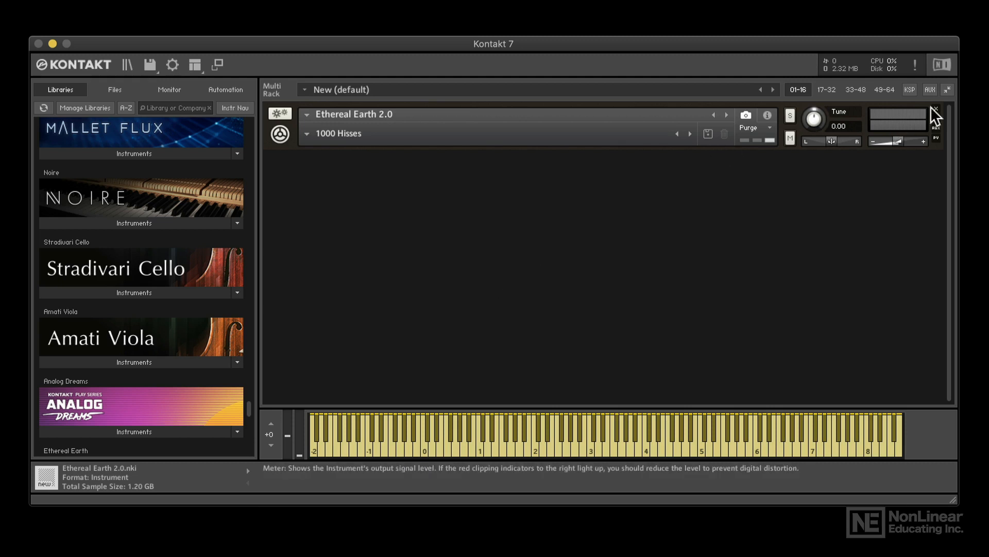
Remove Ethereal Earth and load Emotive Strings with the Afterlife preset.
click(127, 64)
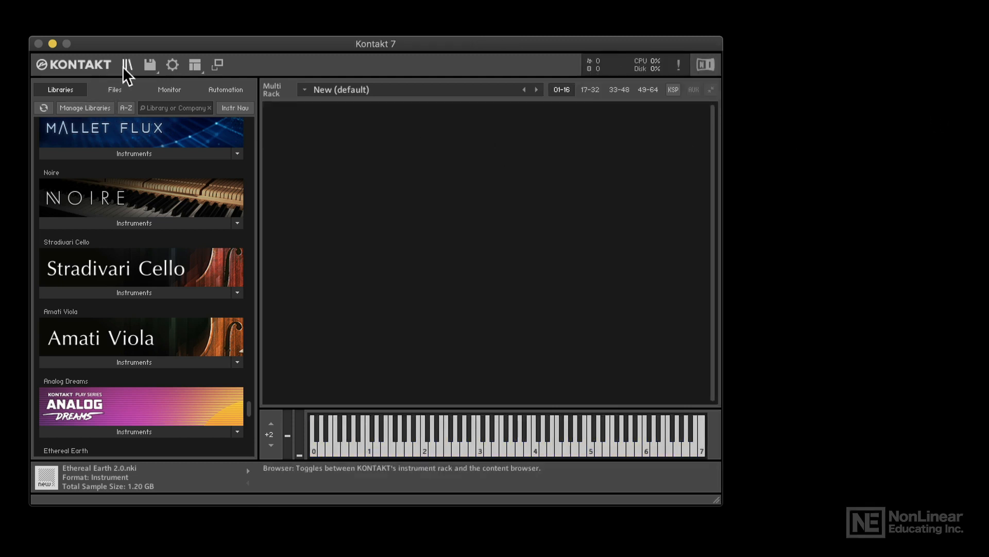
click(127, 65)
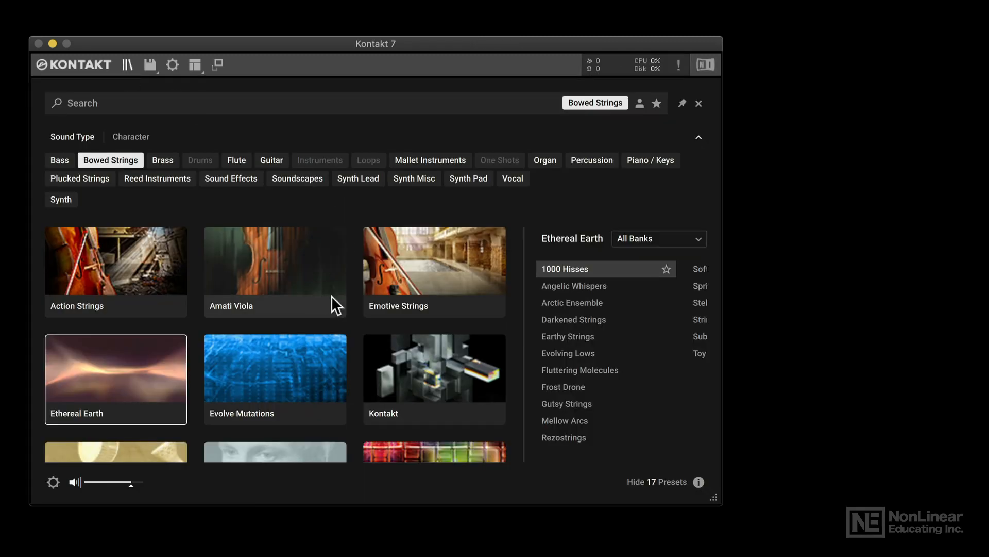
click(433, 261)
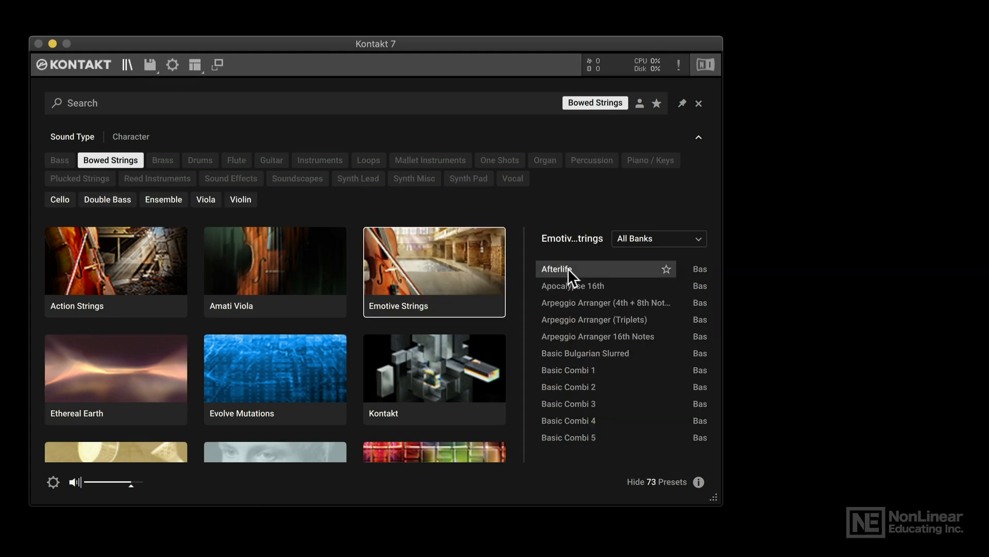
double_click(559, 269)
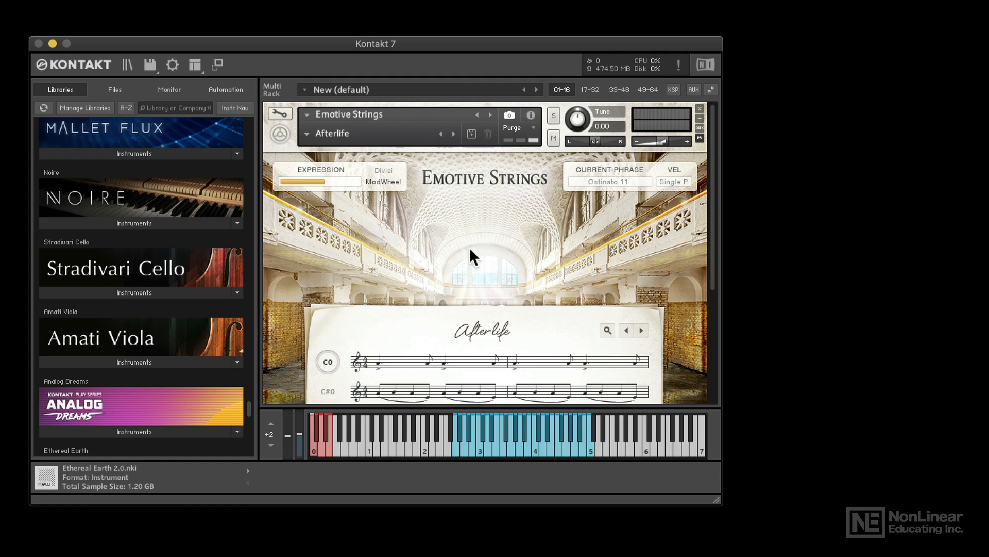
mouse_move(280, 115)
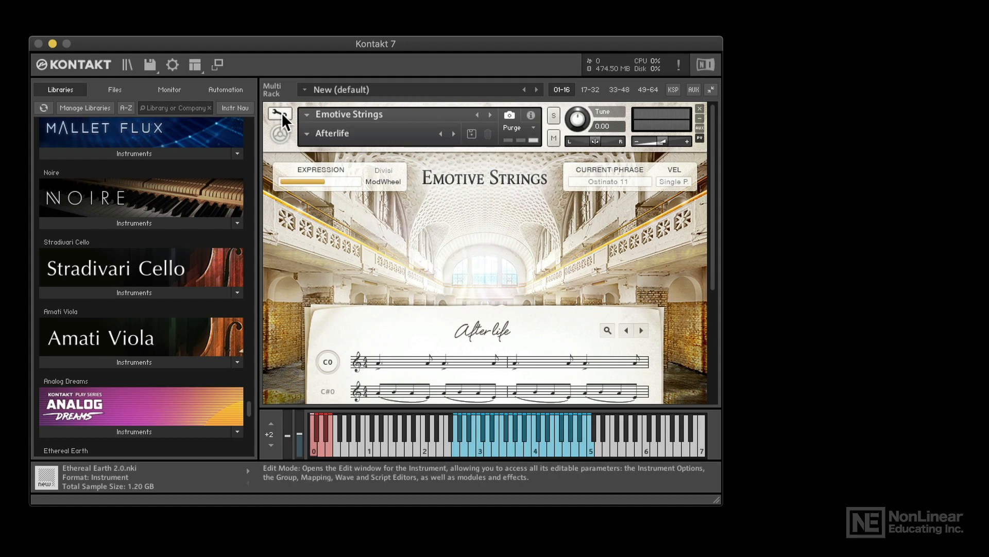
Open Emotive Strings' edit view, then delete the instrument from the rack.
click(279, 113)
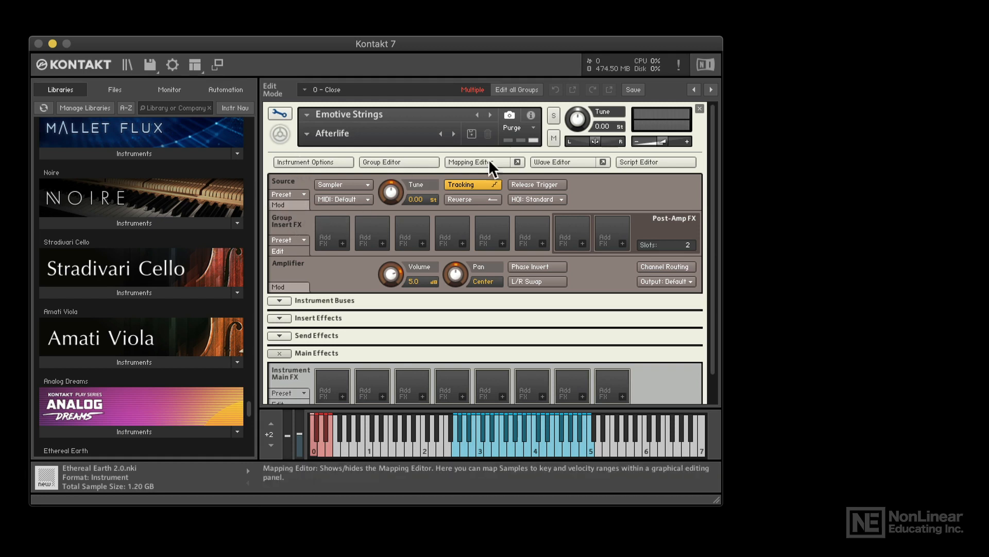
mouse_move(561, 366)
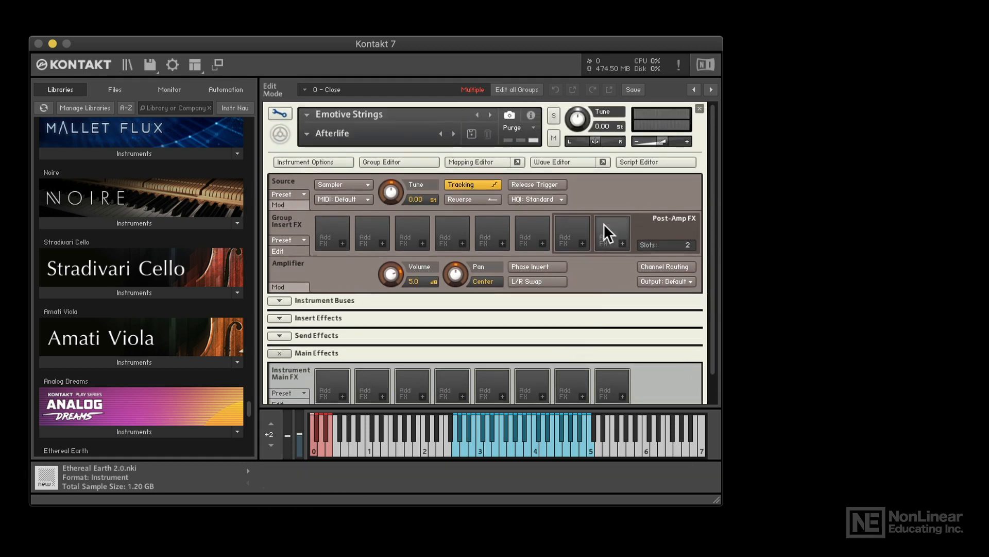
mouse_move(604, 203)
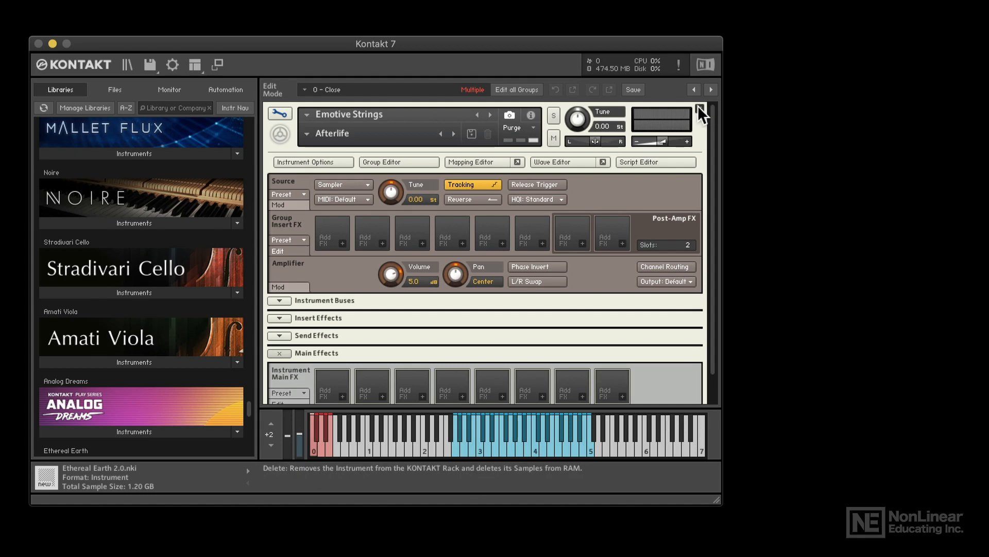
click(127, 64)
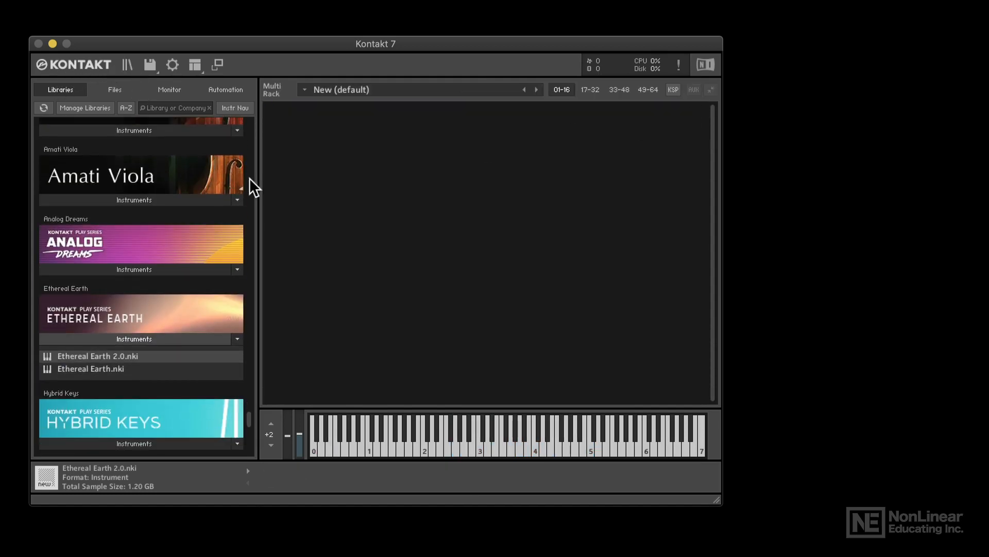
Load Ethereal Earth.nki from the Libraries list into the empty rack.
scroll(down, 3)
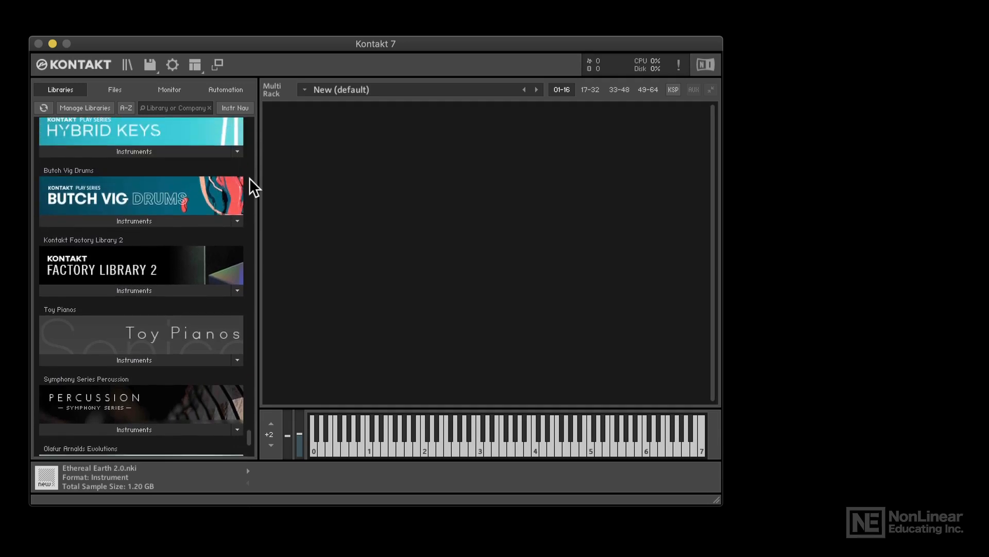
scroll(down, 3)
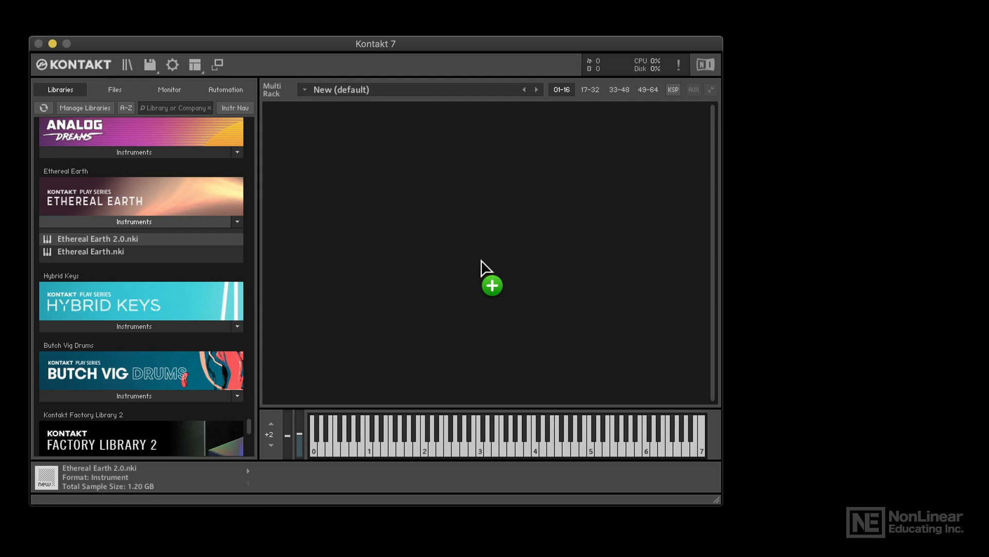
double_click(98, 239)
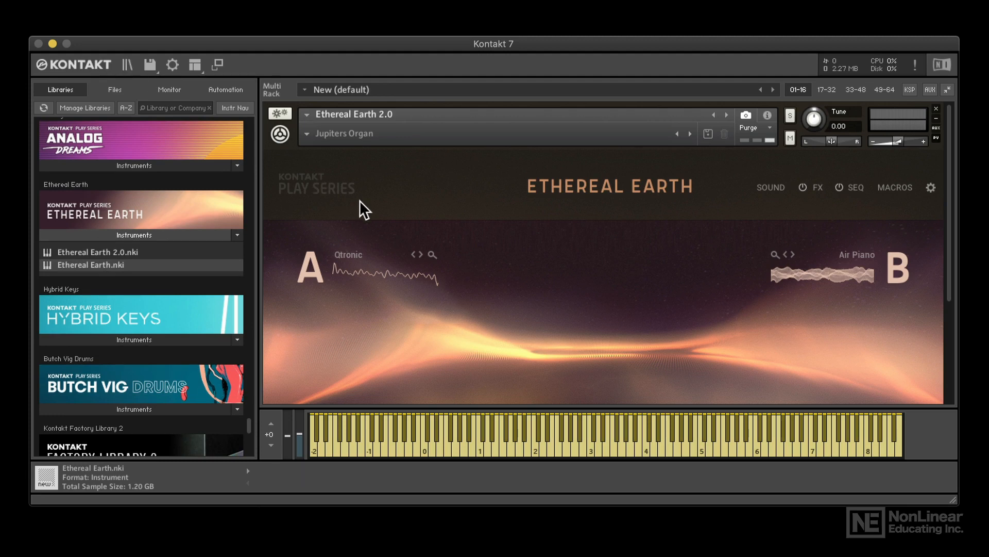
mouse_move(606, 227)
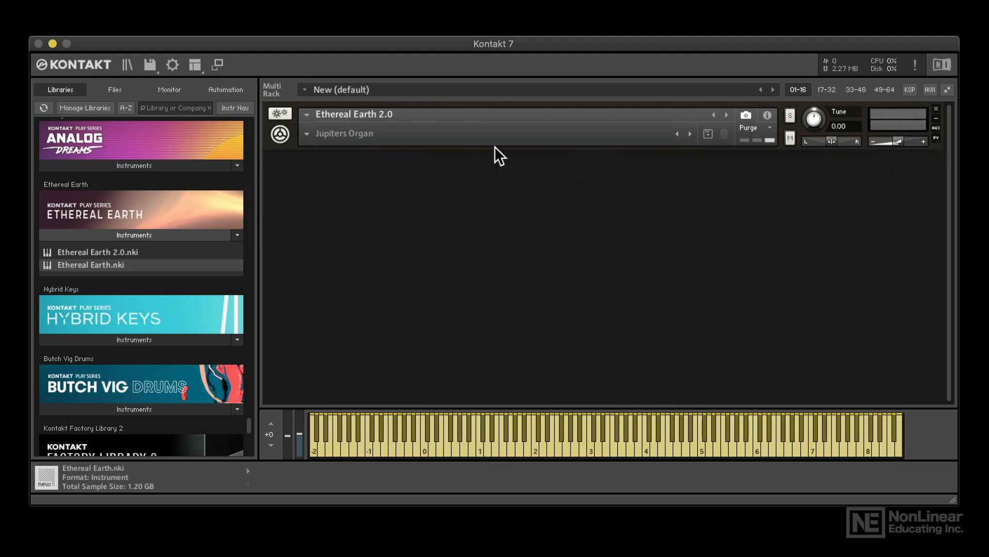
mouse_move(697, 151)
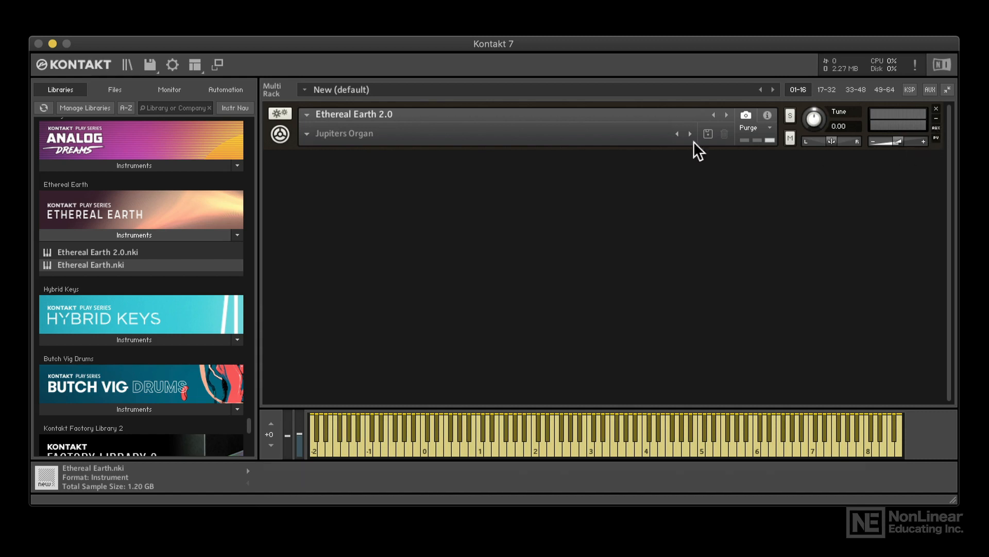
mouse_move(413, 123)
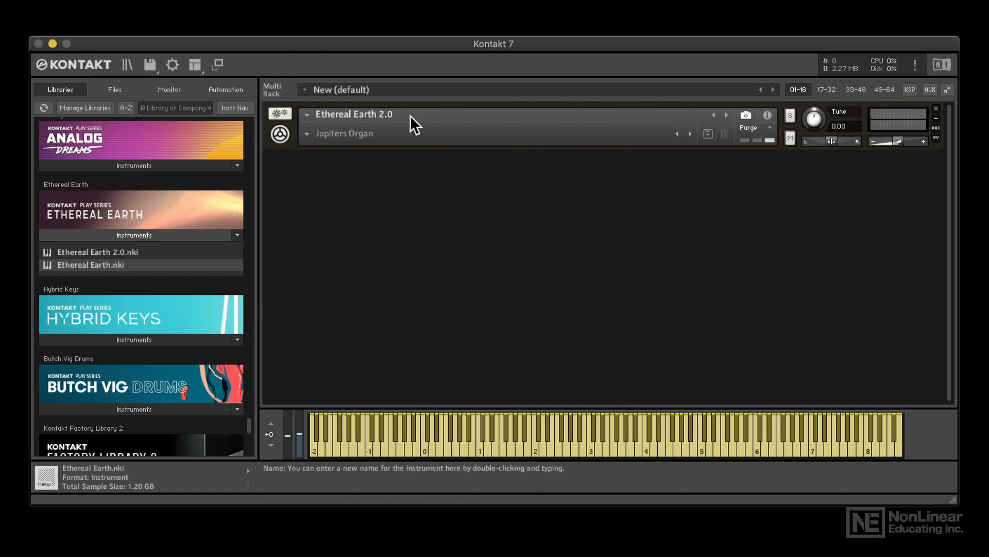
mouse_move(723, 120)
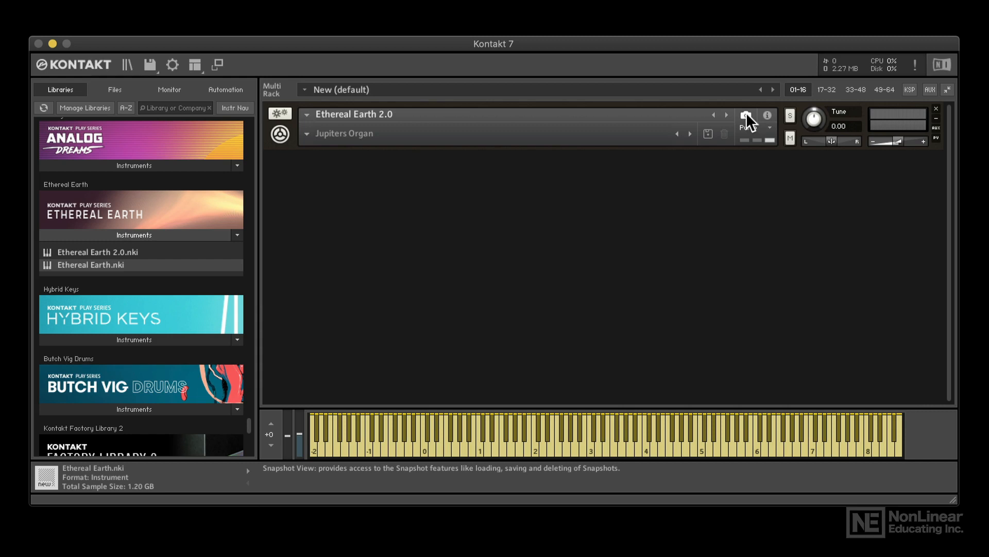
Hide Ethereal Earth's Performance View, leaving its header with Jupiters Organ.
click(745, 114)
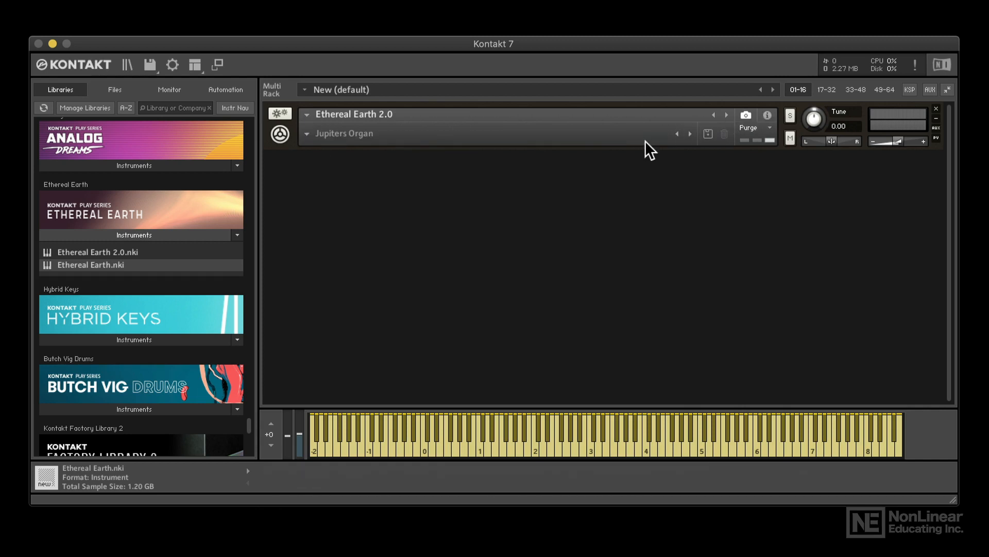
mouse_move(372, 136)
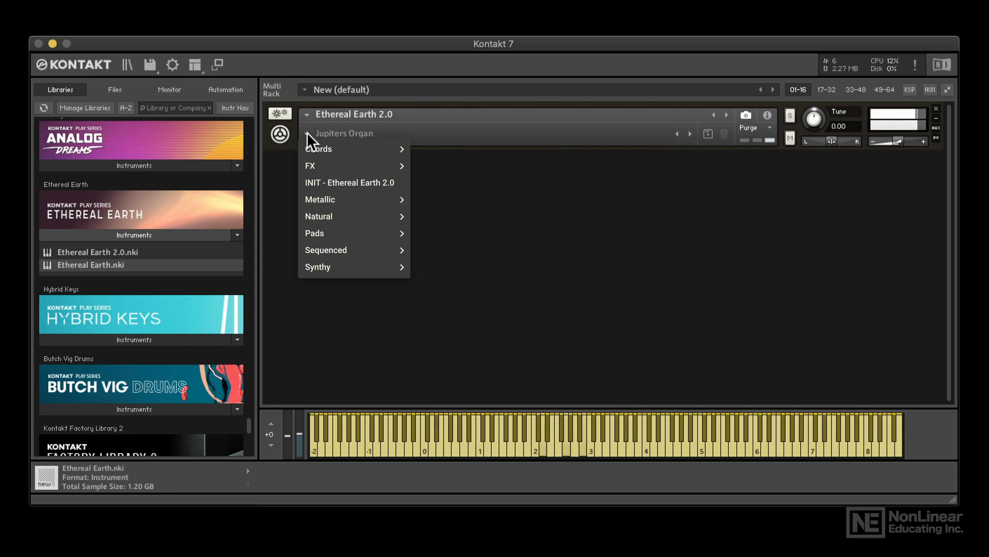
mouse_move(357, 177)
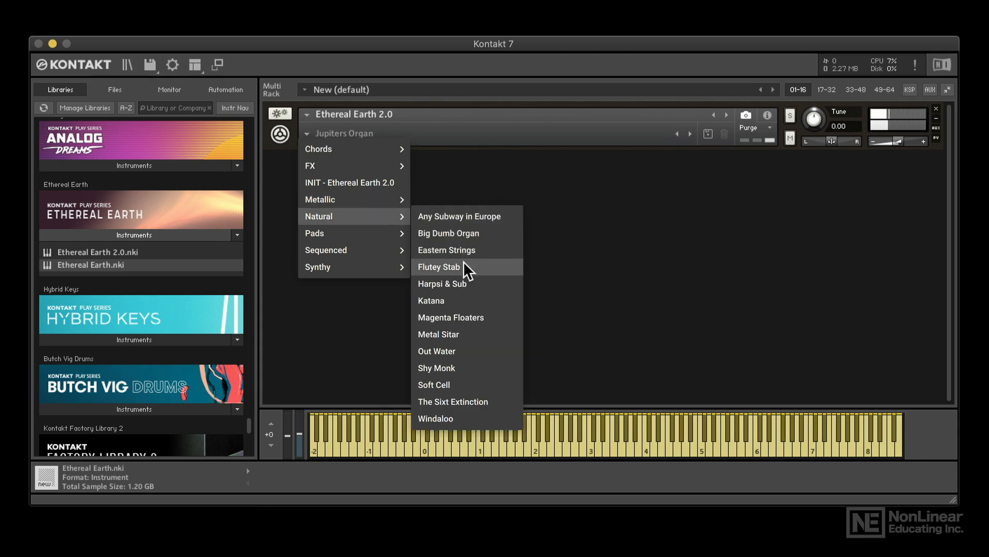
Load the Flutey Stab snapshot and show Ethereal Earth's performance interface.
click(439, 266)
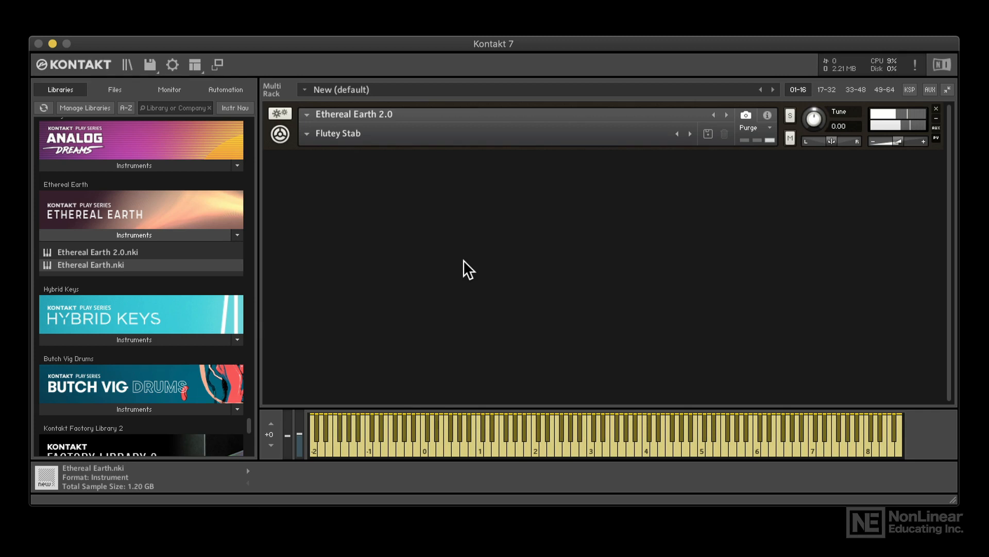
click(940, 141)
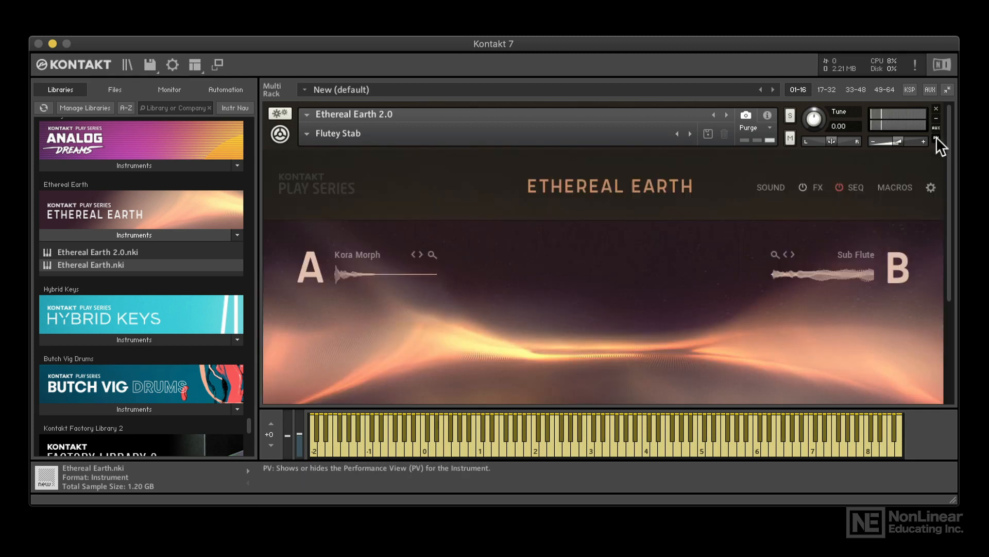
click(940, 140)
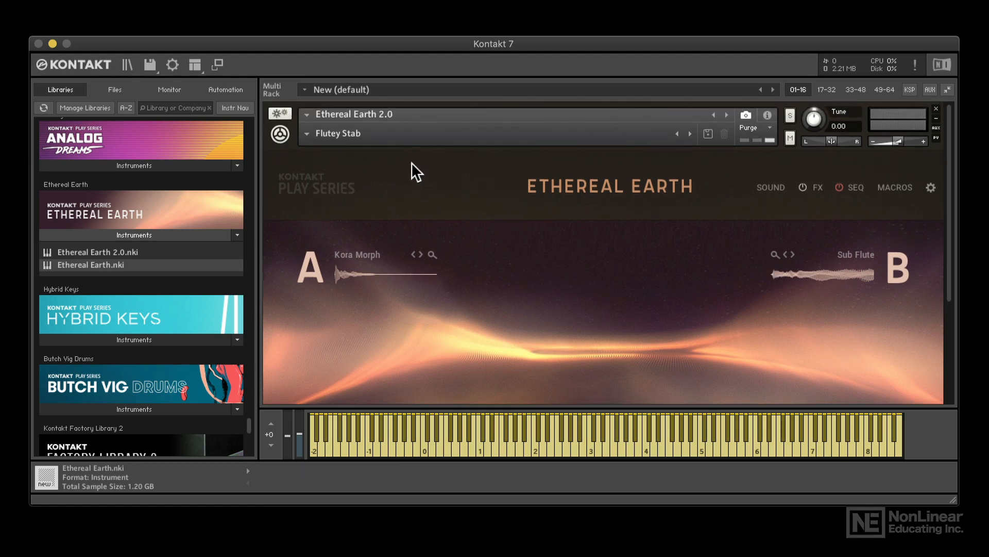
Step forward through the snapshots until Katana RR is loaded.
click(688, 132)
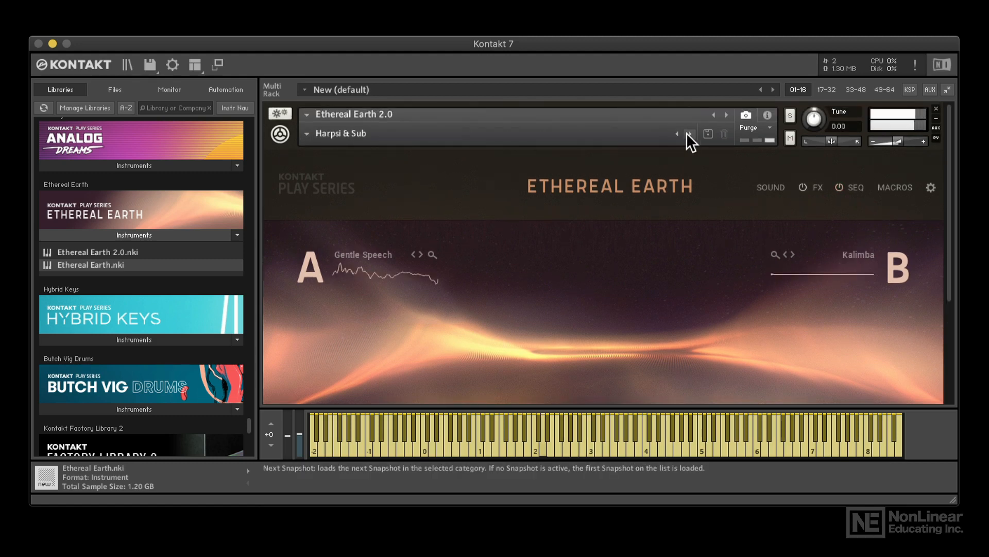
click(689, 133)
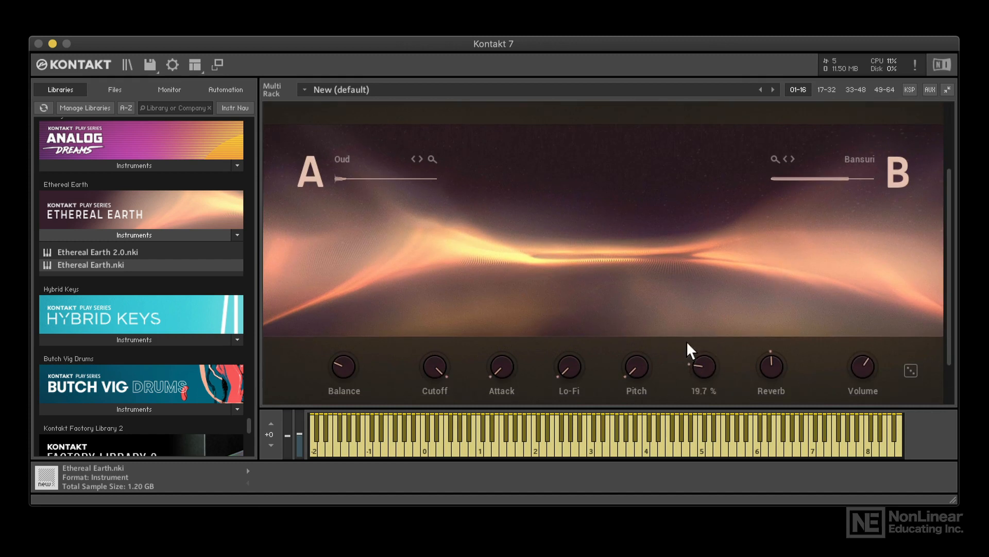
double_click(98, 252)
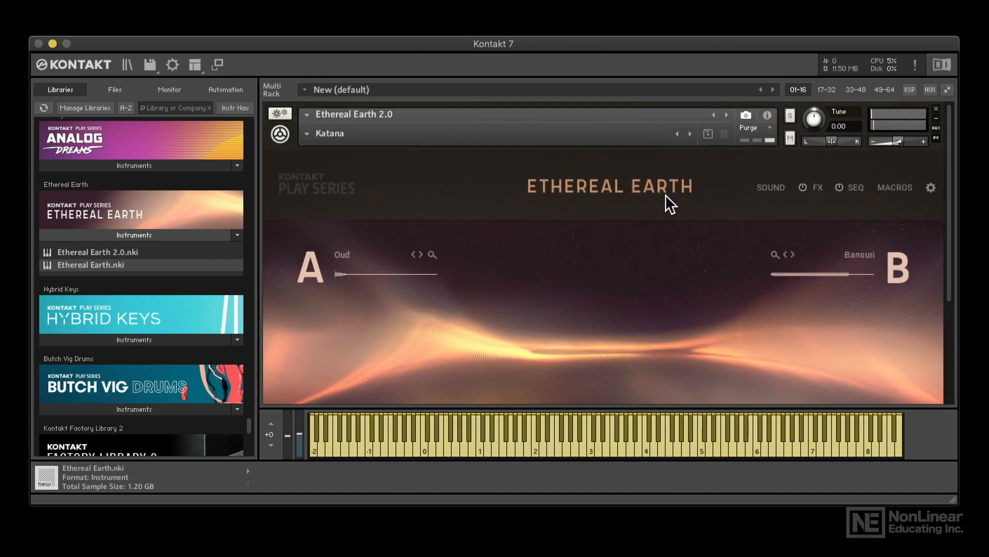
click(708, 134)
text( RR)
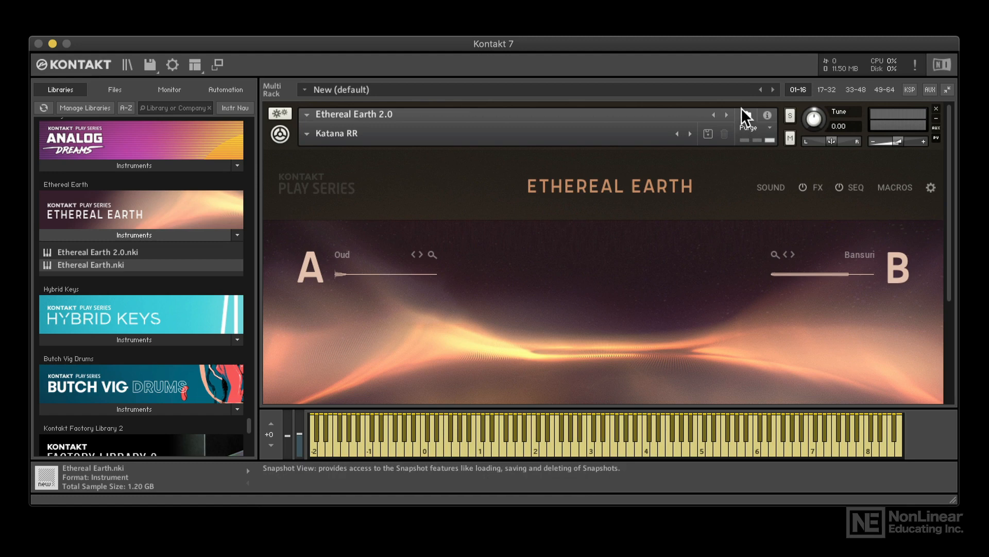
Show Ethereal Earth's output and MIDI info, then display the Outputs mixer panel.
click(767, 115)
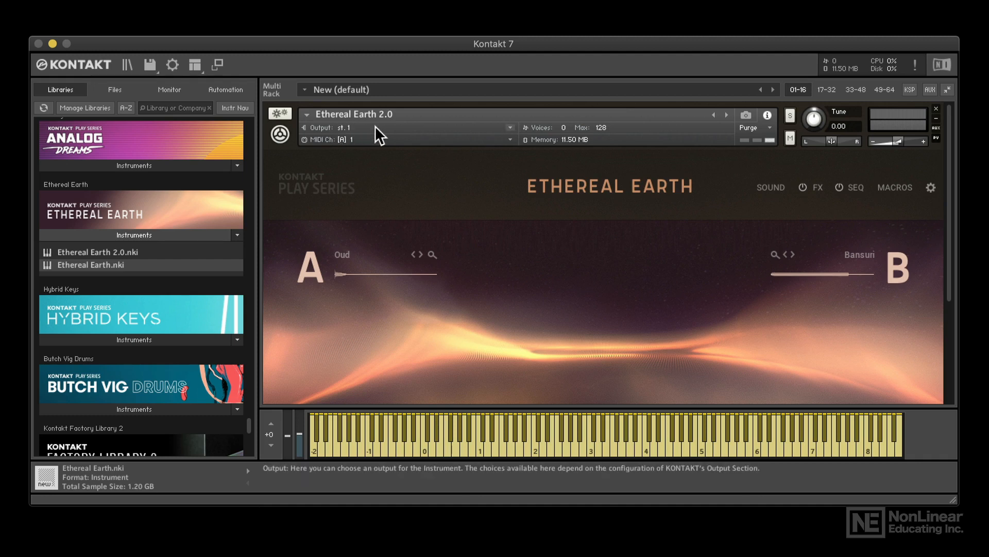
click(195, 64)
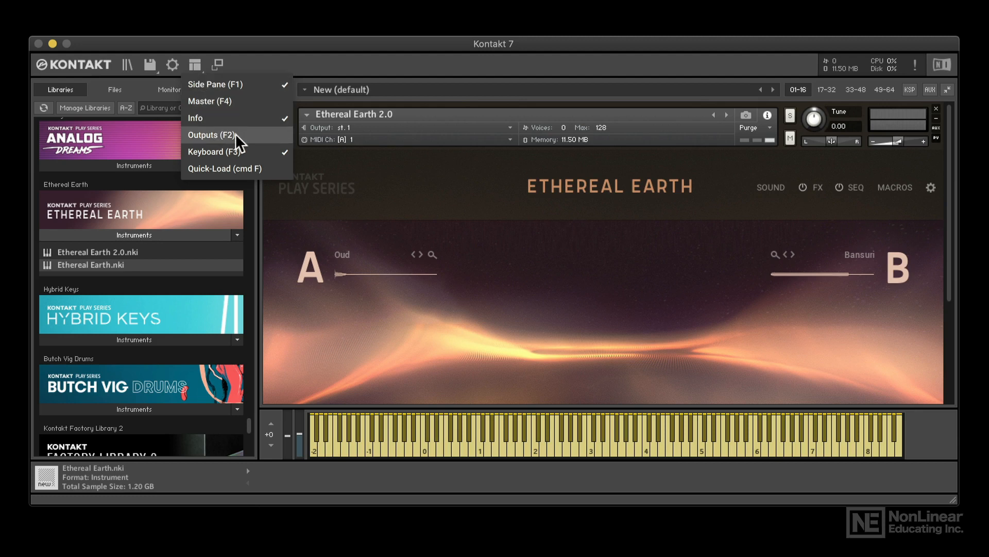
click(211, 134)
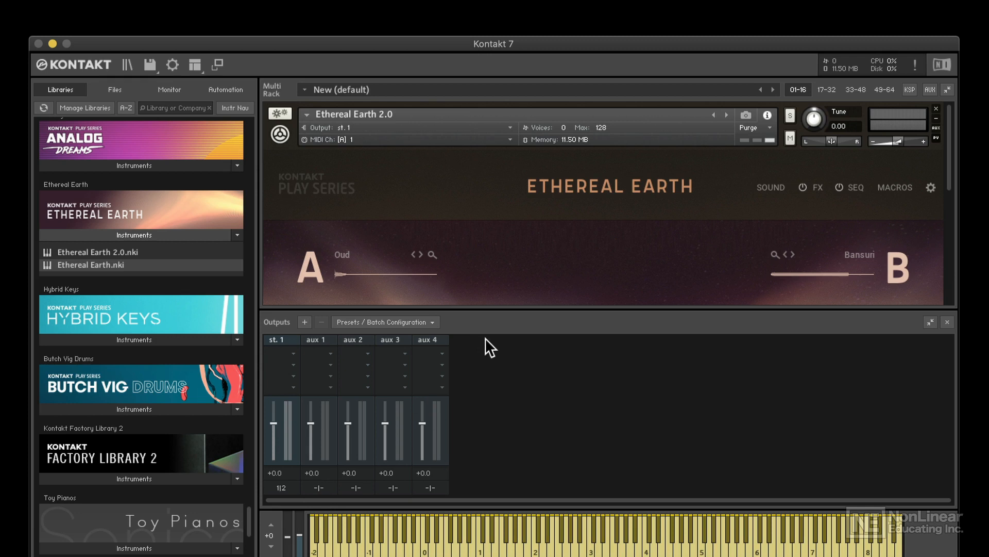
mouse_move(285, 348)
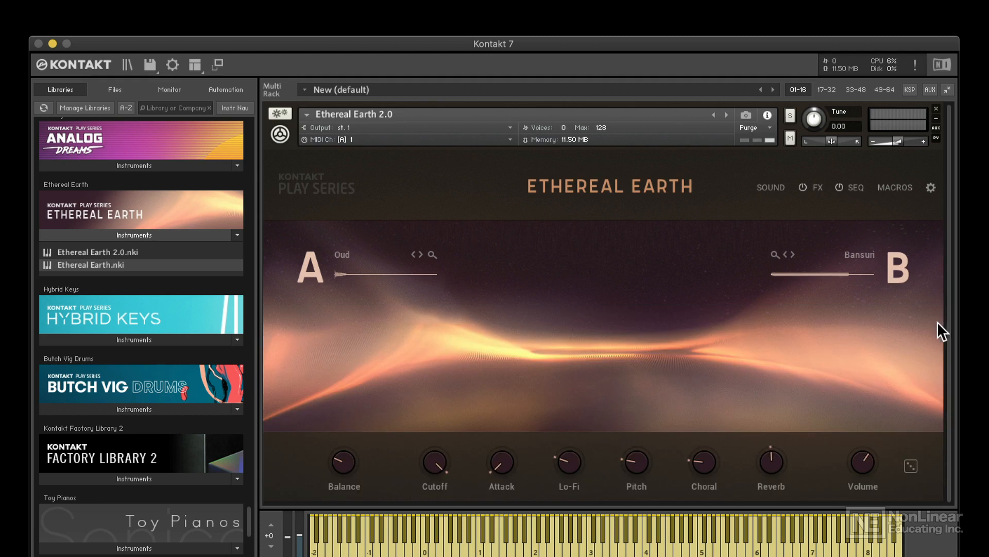
mouse_move(382, 149)
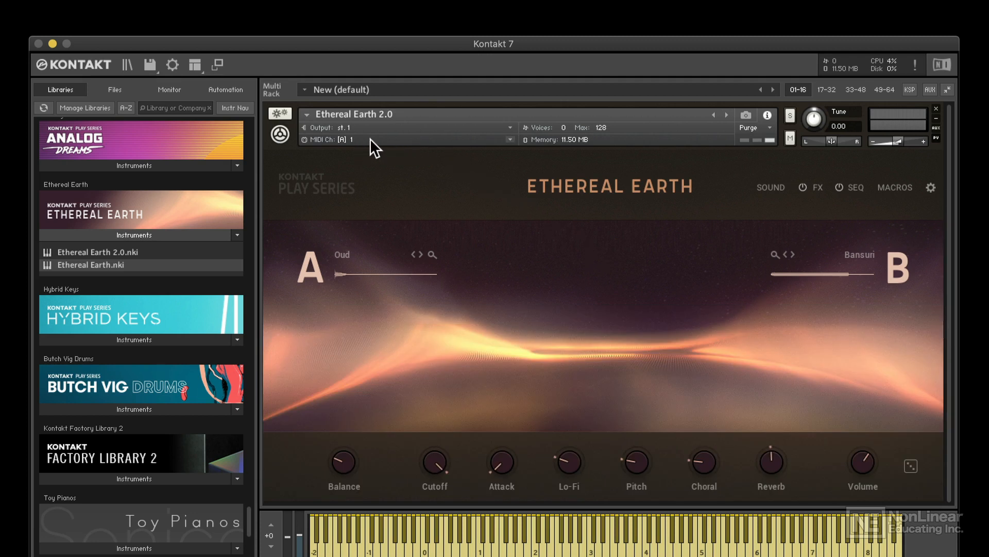
Set Ethereal Earth's Max voices to 118 and minimize its performance view.
click(410, 140)
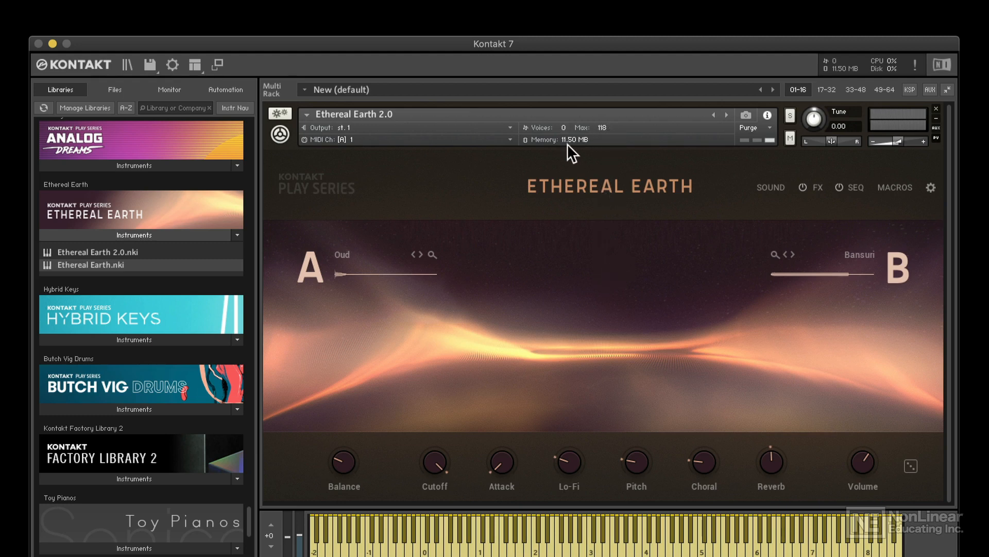
mouse_move(576, 152)
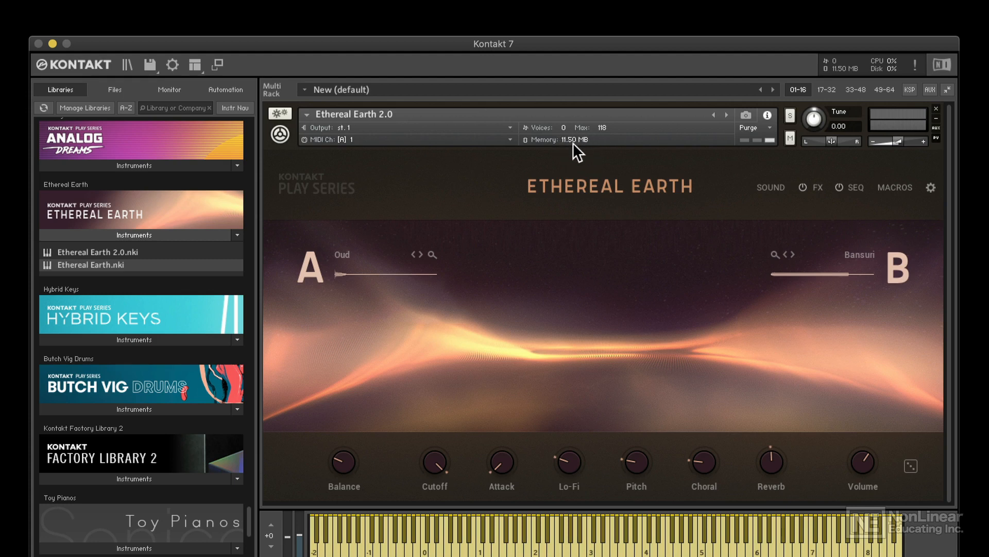
mouse_move(569, 153)
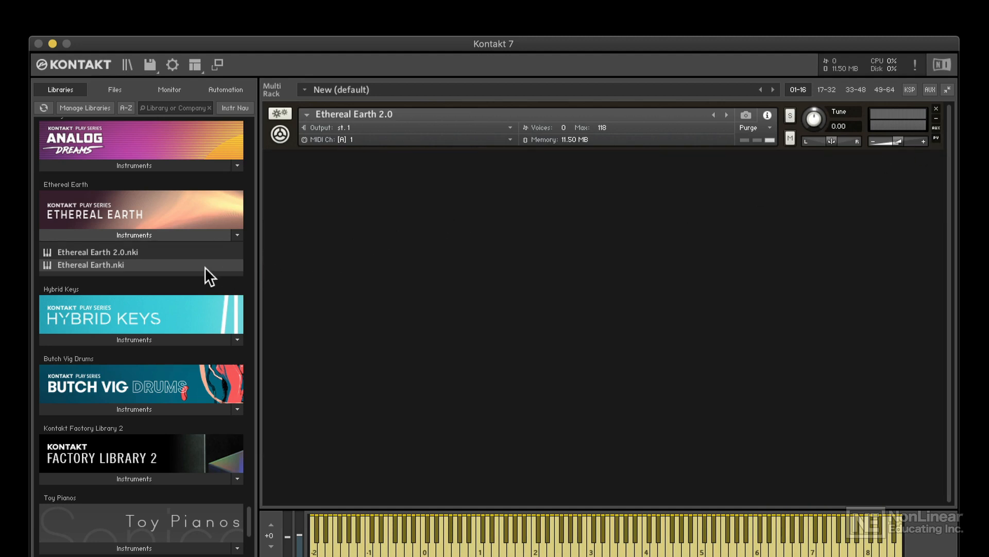
mouse_move(121, 219)
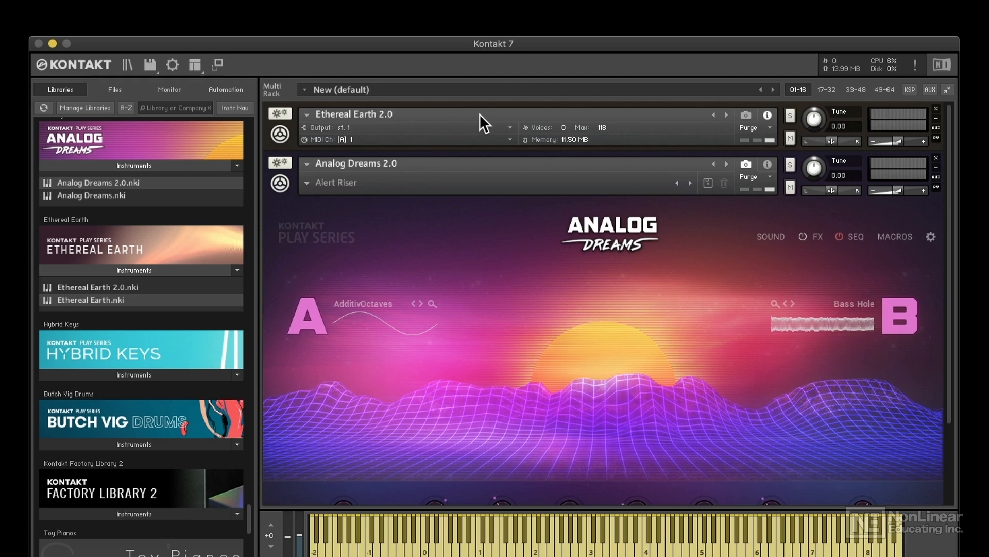
mouse_move(341, 170)
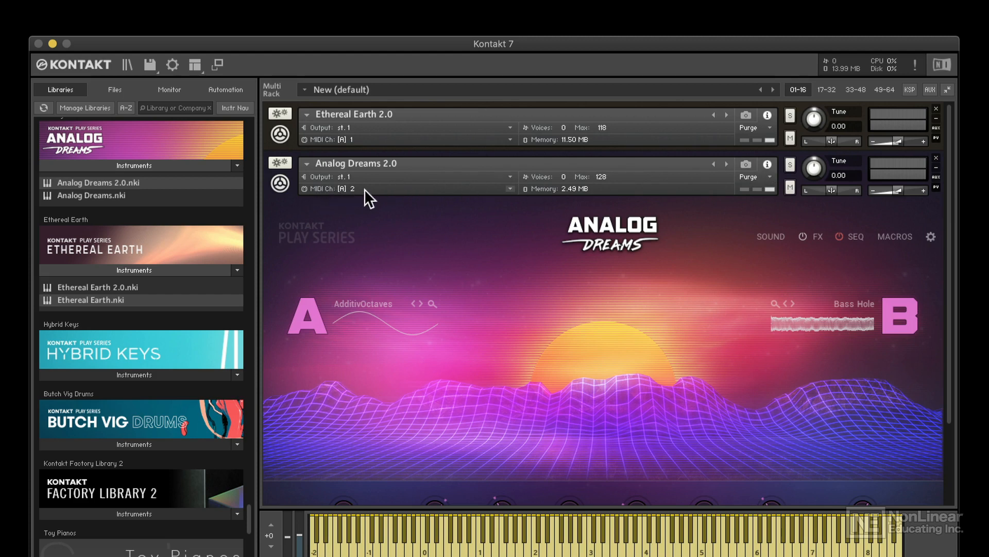
Set Analog Dreams 2.0 to receive on MIDI Port A channel 1.
click(341, 188)
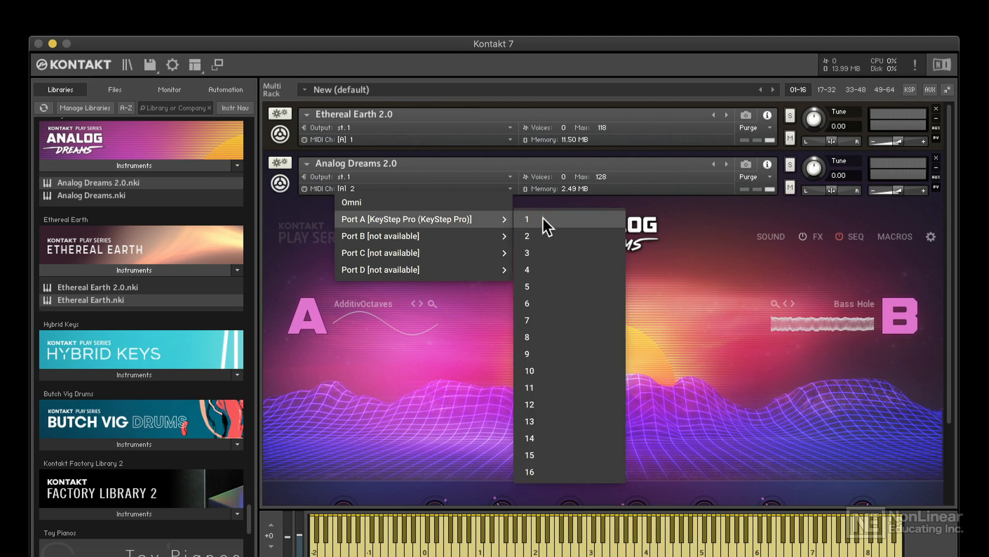
click(526, 219)
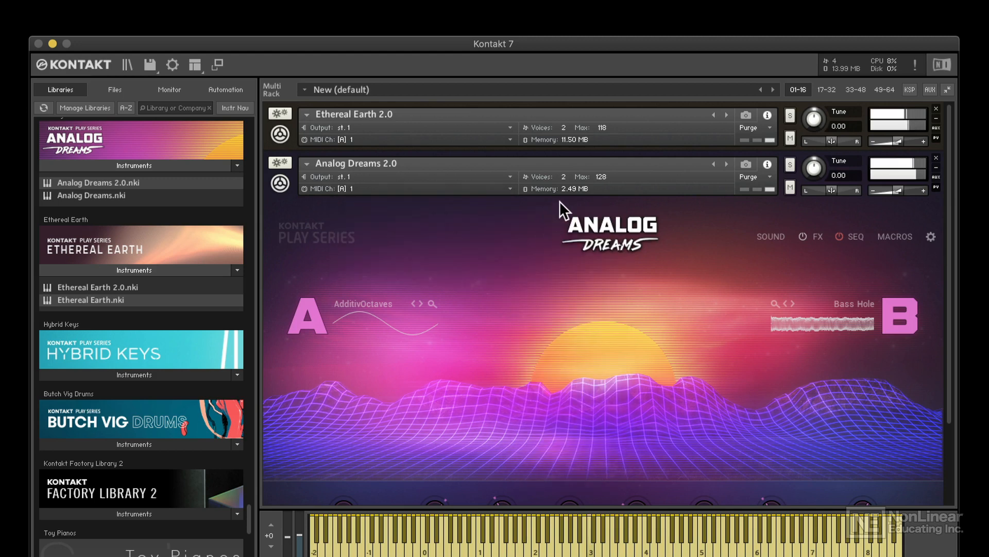
drag(909, 140, 890, 140)
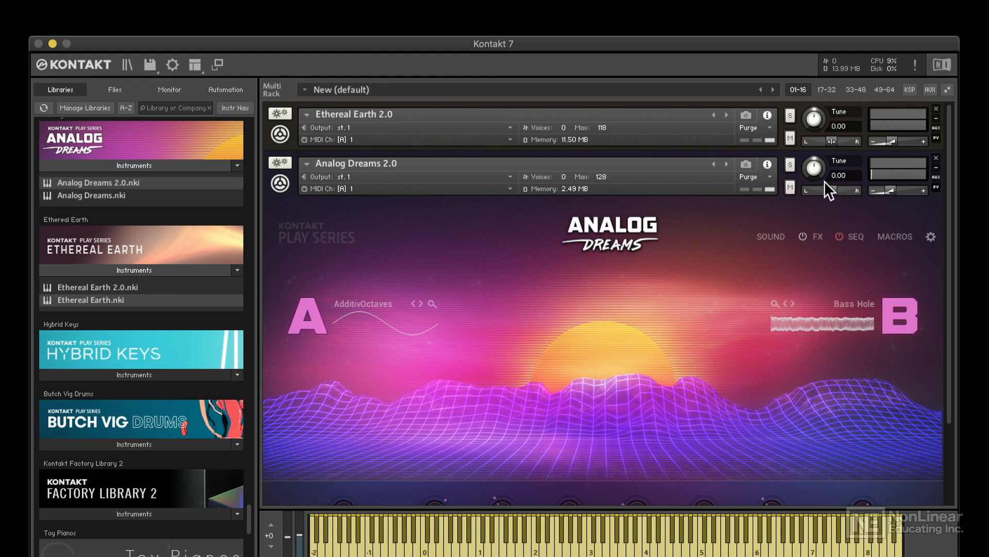
click(790, 188)
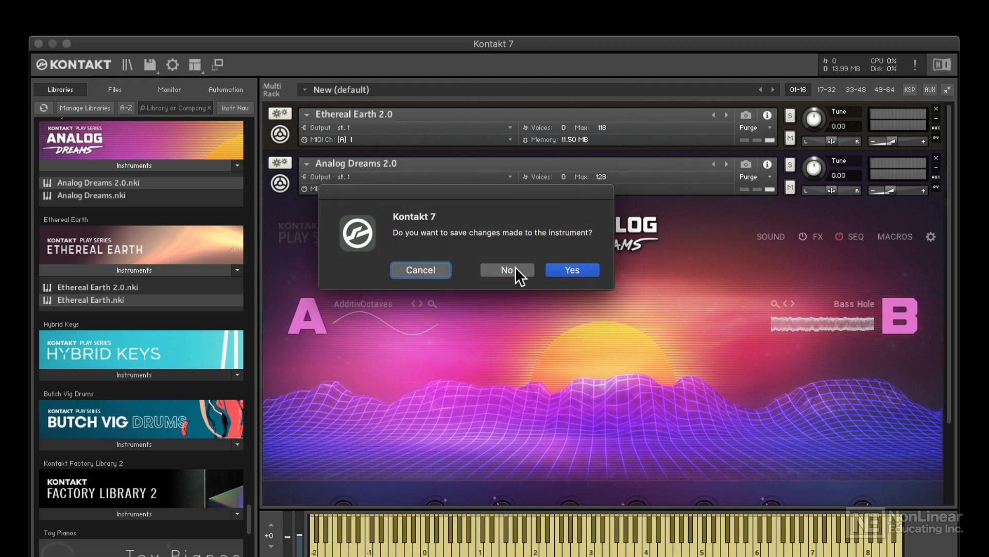
Remove Analog Dreams without saving, then adjust Ethereal Earth's Tune and pan it fully right.
click(506, 269)
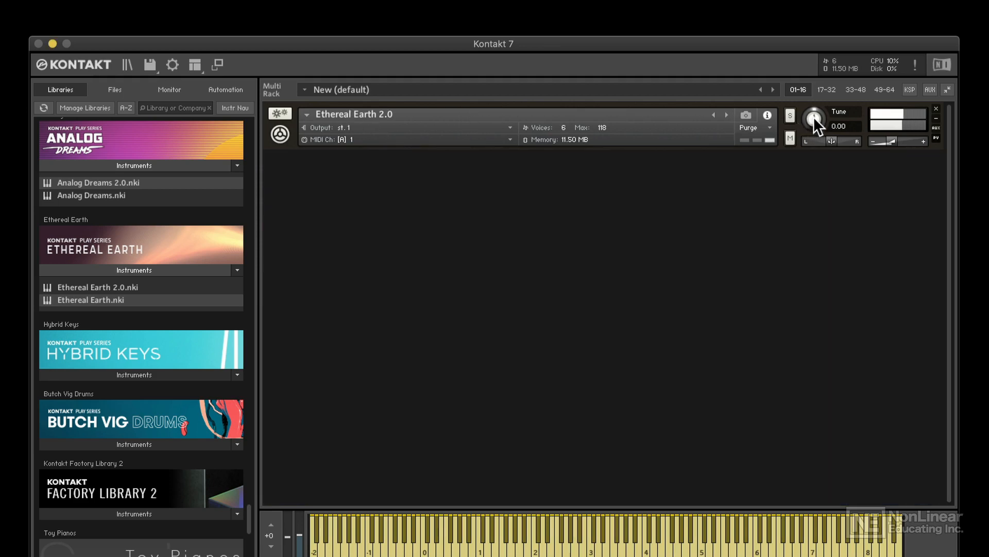
drag(815, 120, 815, 101)
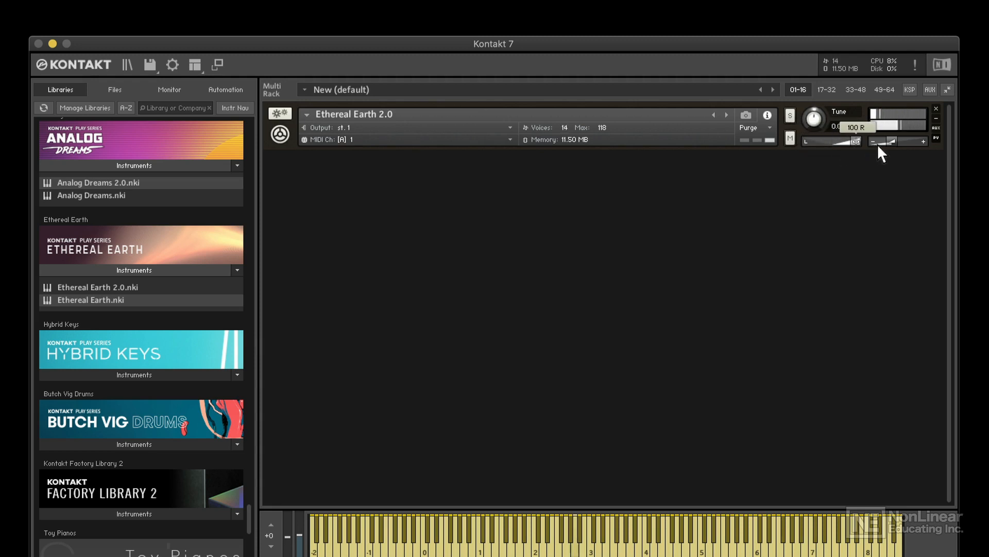
drag(902, 127, 890, 142)
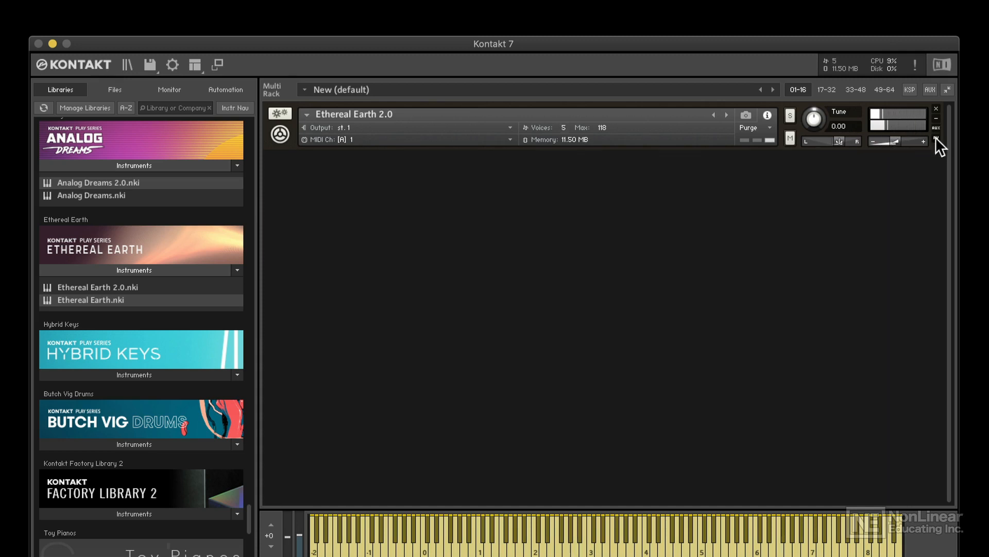
Set Ethereal Earth's aux 1 send to about -10.4 dB, checking Outputs, then hide sends.
click(939, 131)
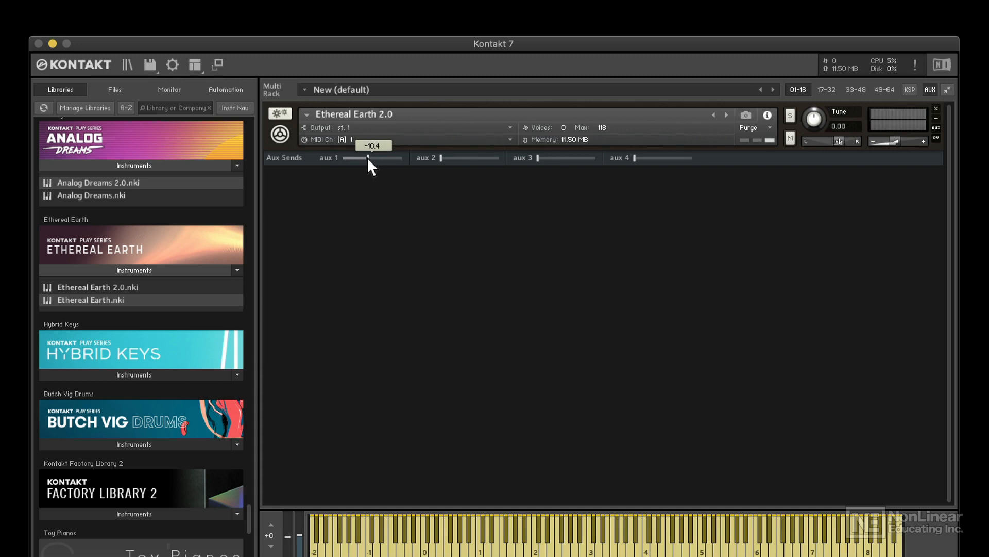
click(195, 64)
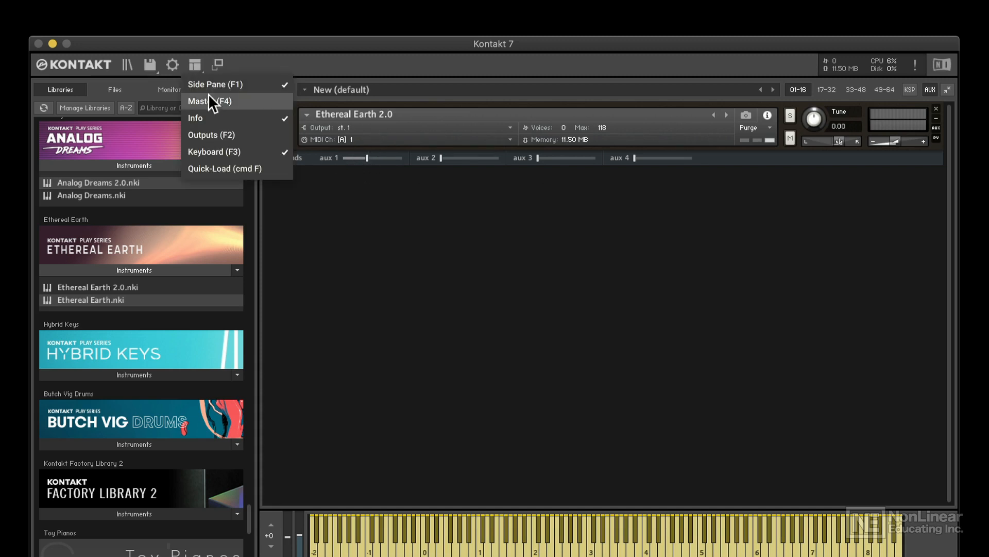
click(211, 134)
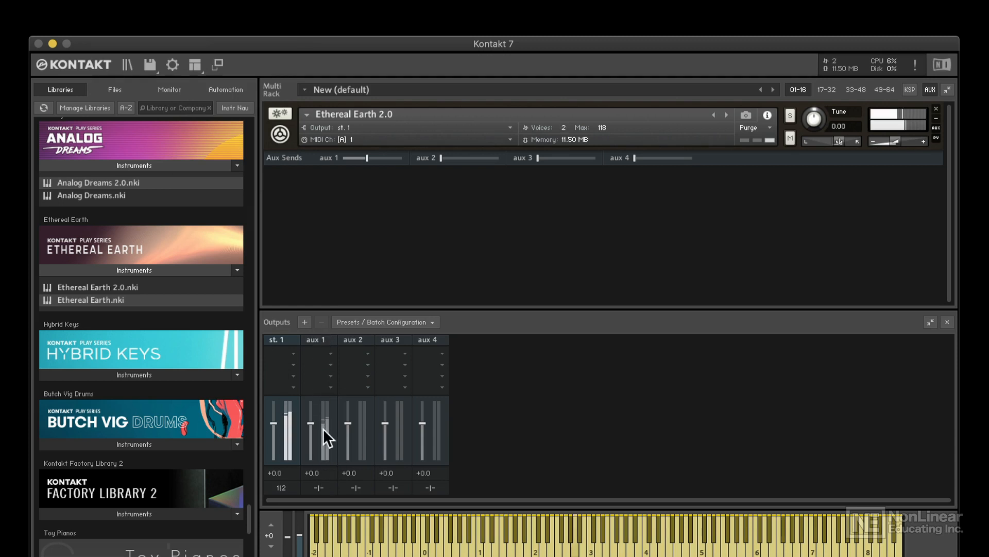
click(947, 322)
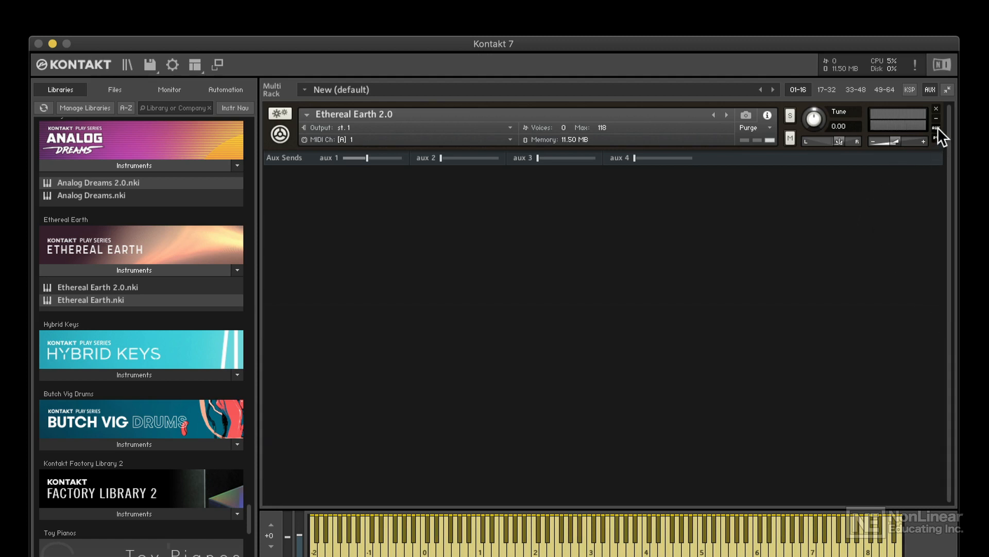
click(936, 129)
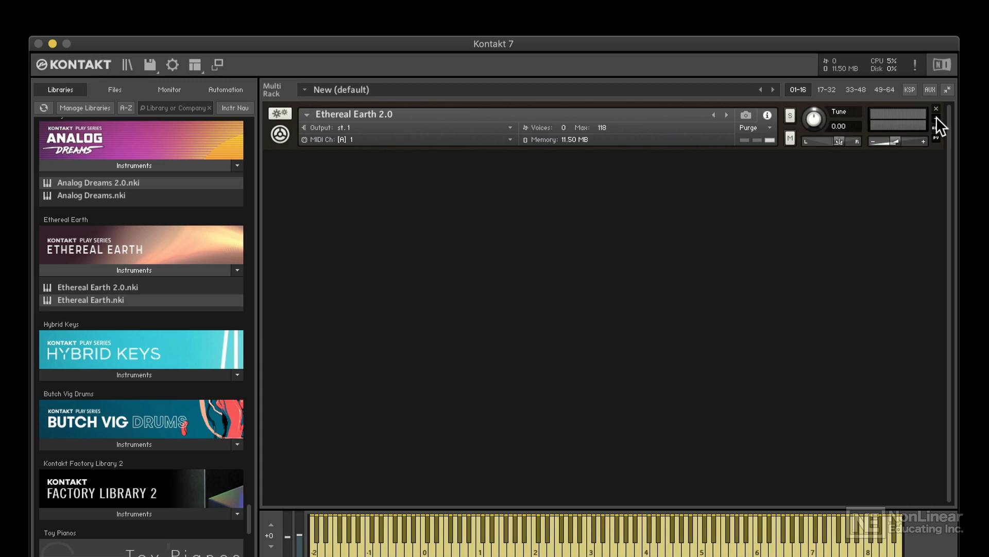
Collapse and restore the instrument header, then close Ethereal Earth, discarding changes.
click(306, 114)
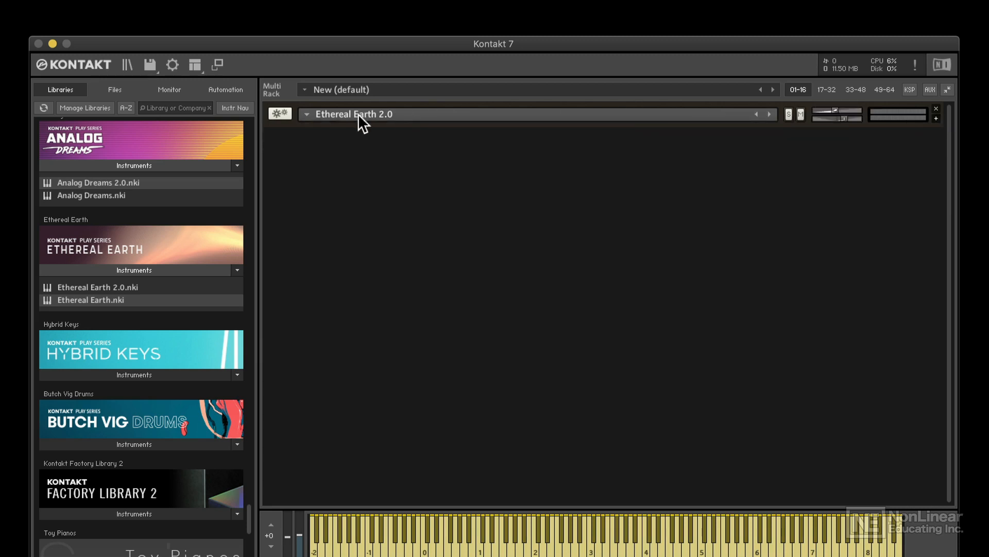
click(305, 114)
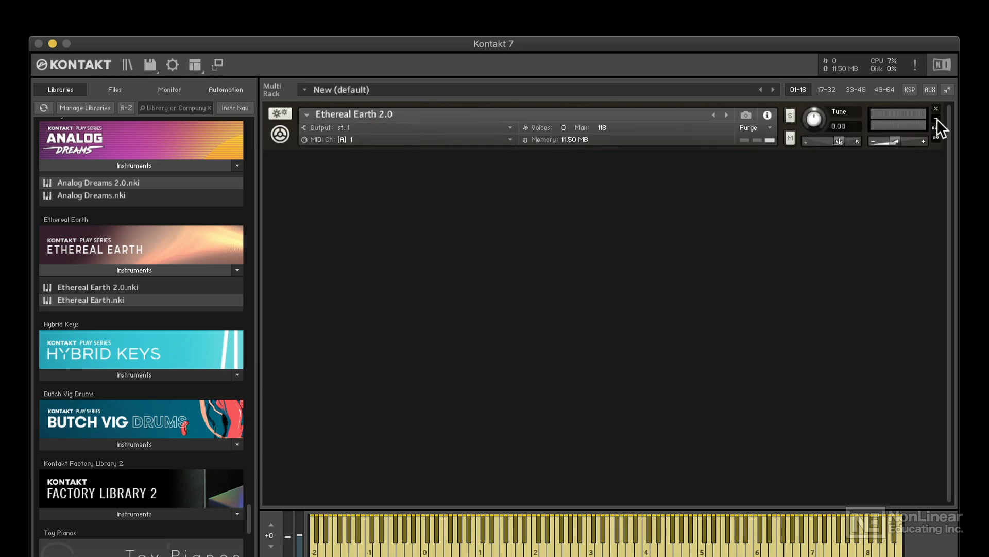
click(935, 108)
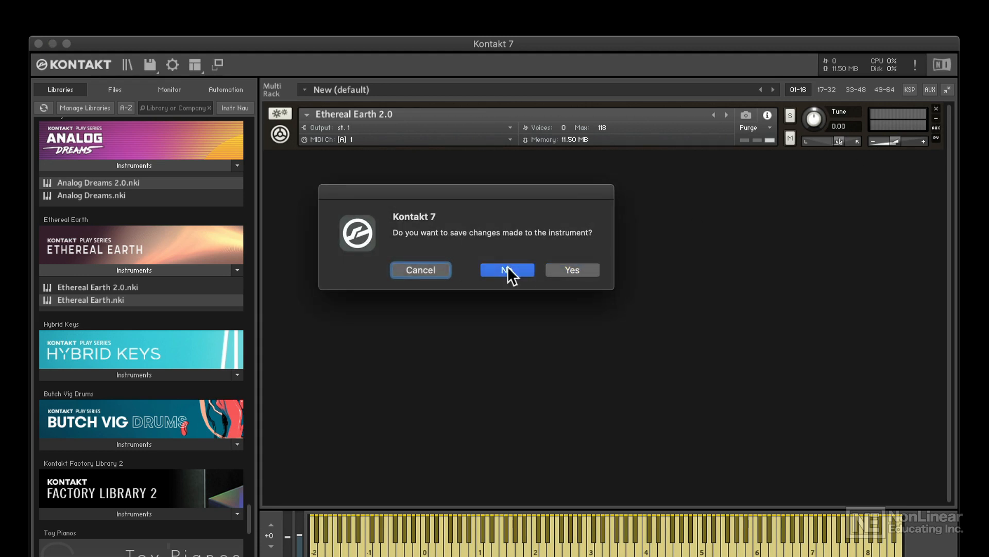
click(506, 270)
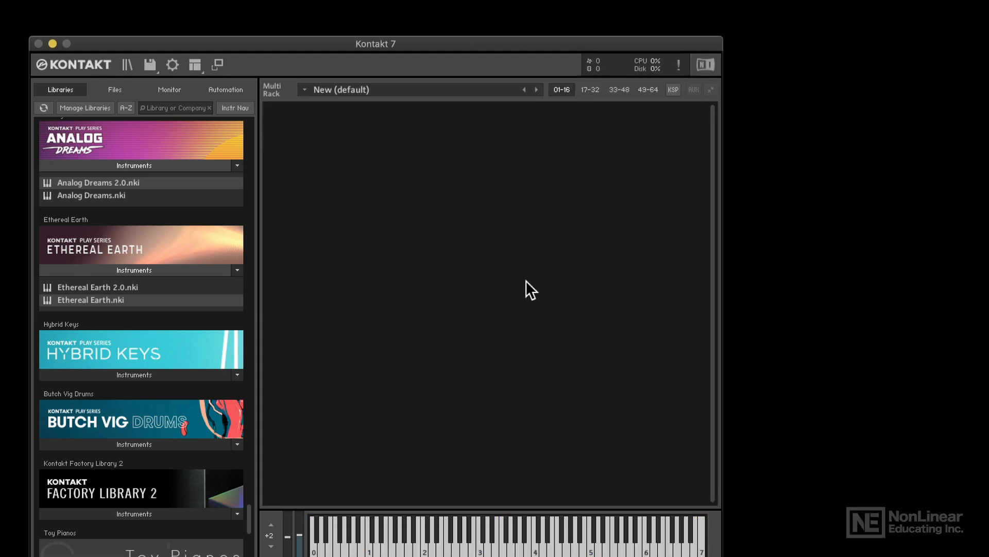